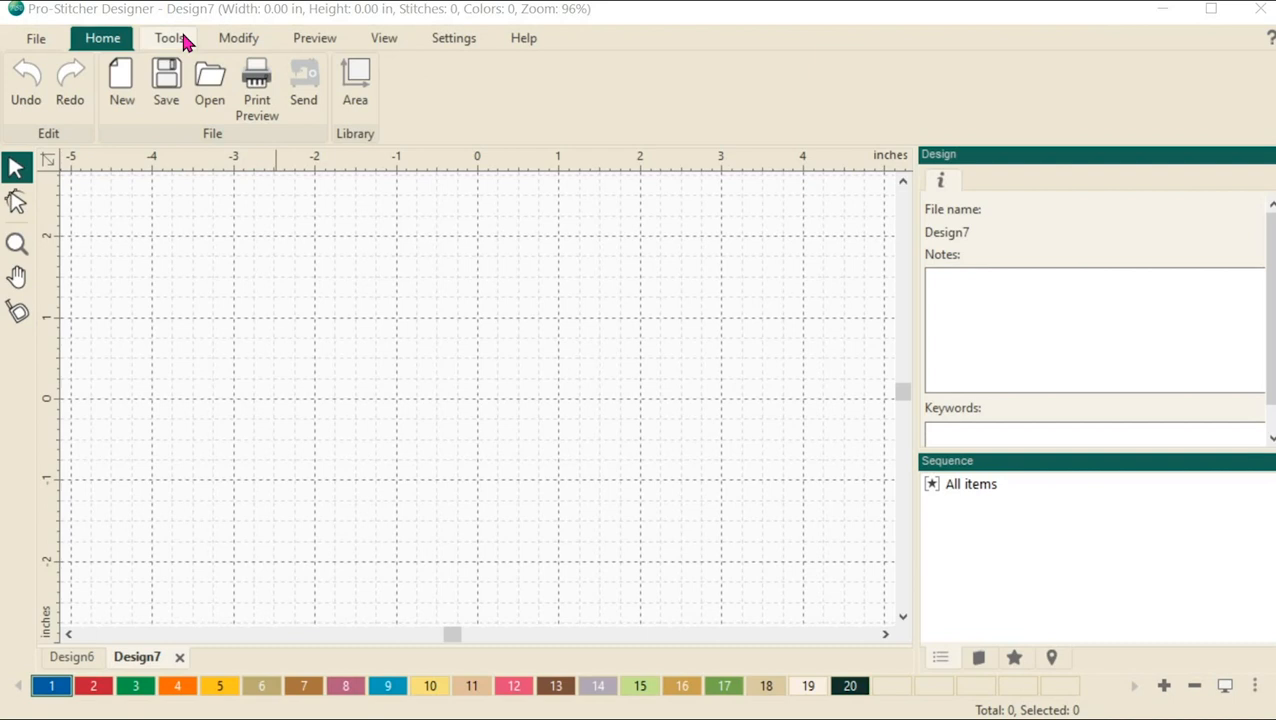
- Show the Tools ribbon with the drawing and design-creation features for Design7
left_click(168, 38)
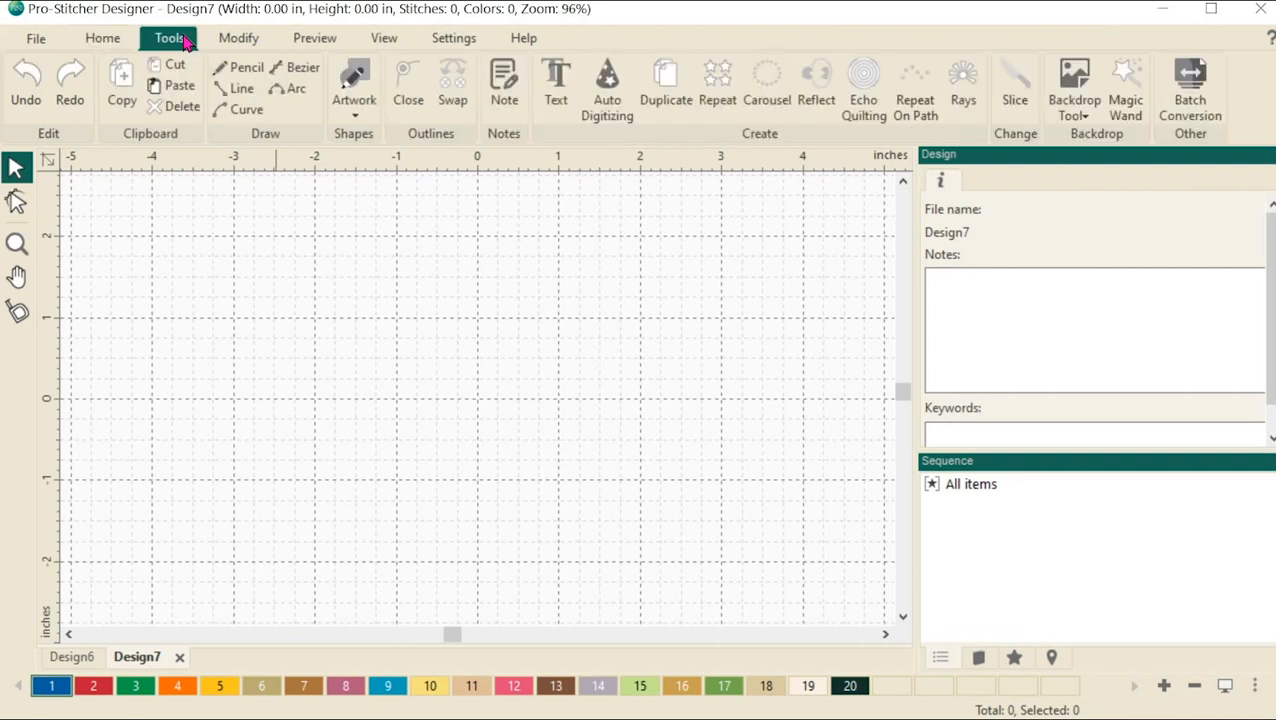
left_click(607, 85)
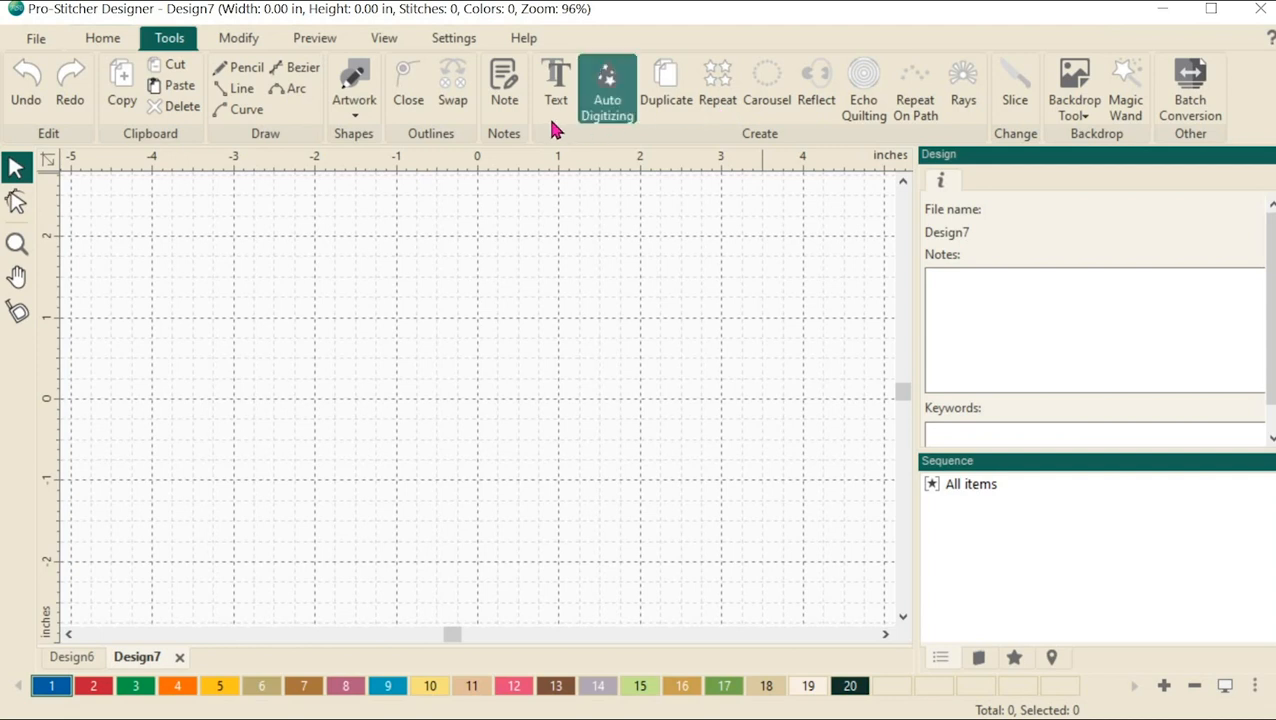
mouse_move(556, 85)
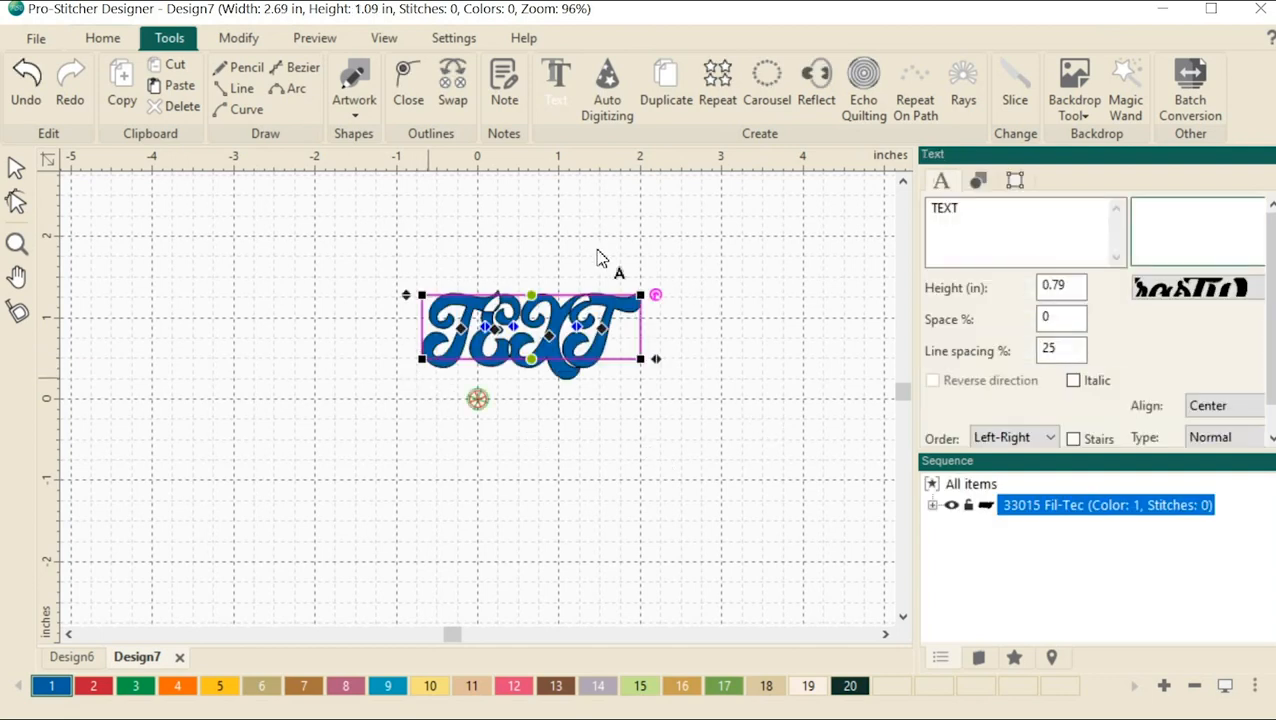
mouse_move(370, 345)
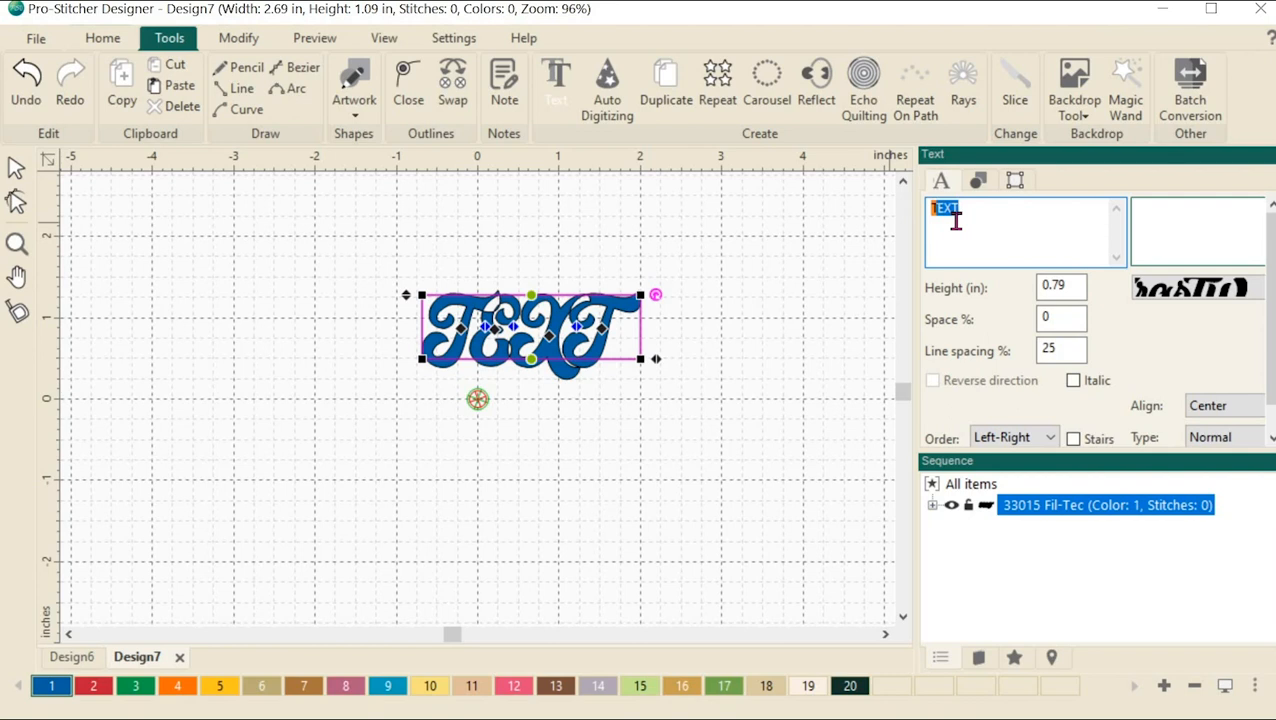
- Replace the placeholder TEXT with the words 'always quilting' in the Text panel
type("a")
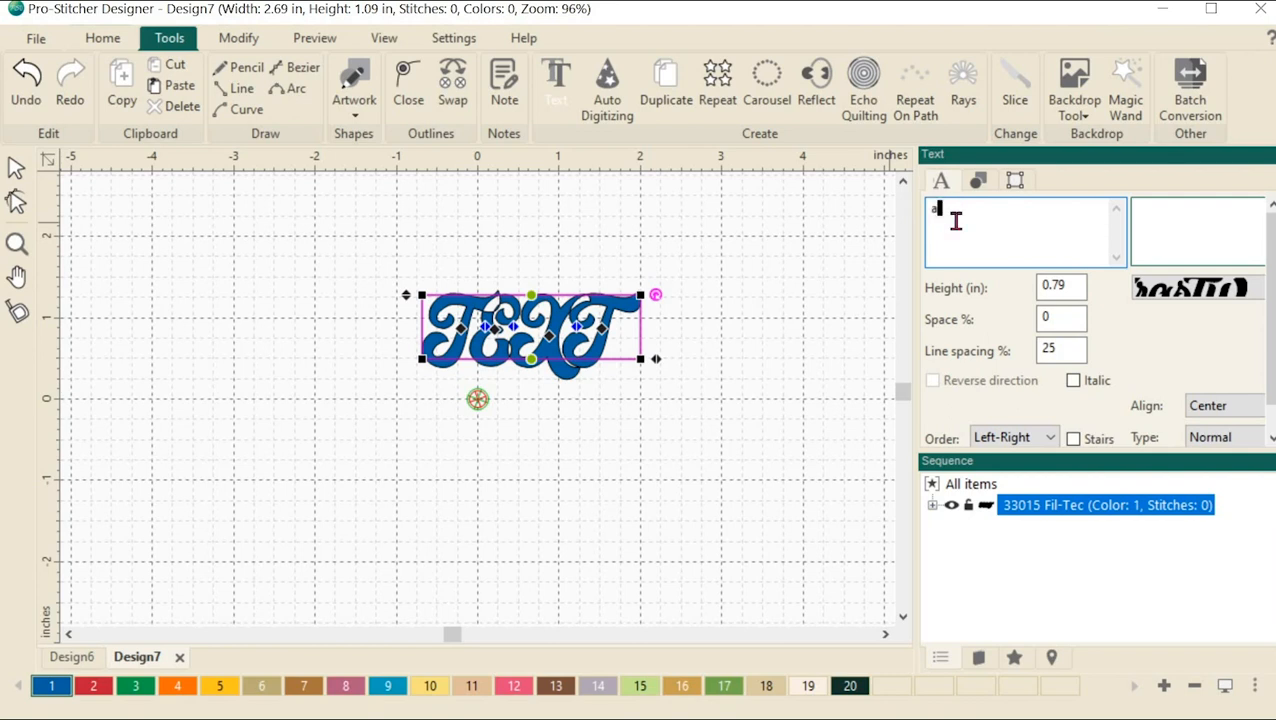
type("always quil")
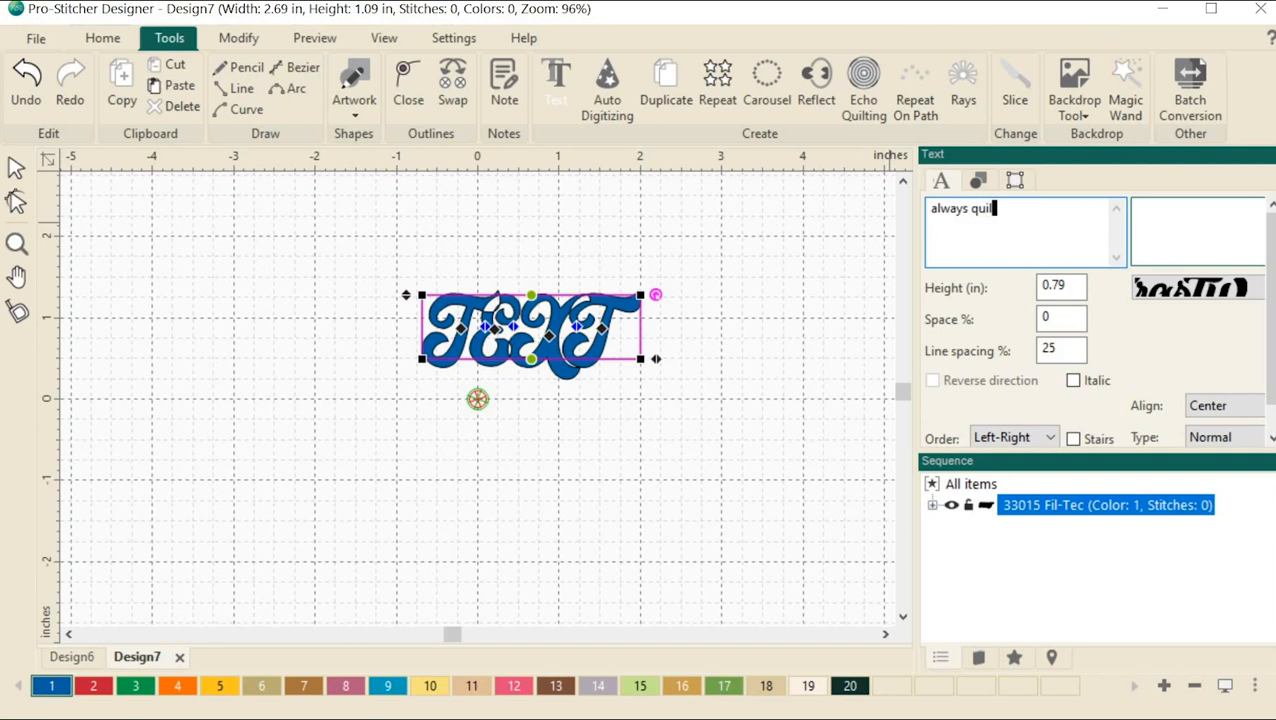
type("ing")
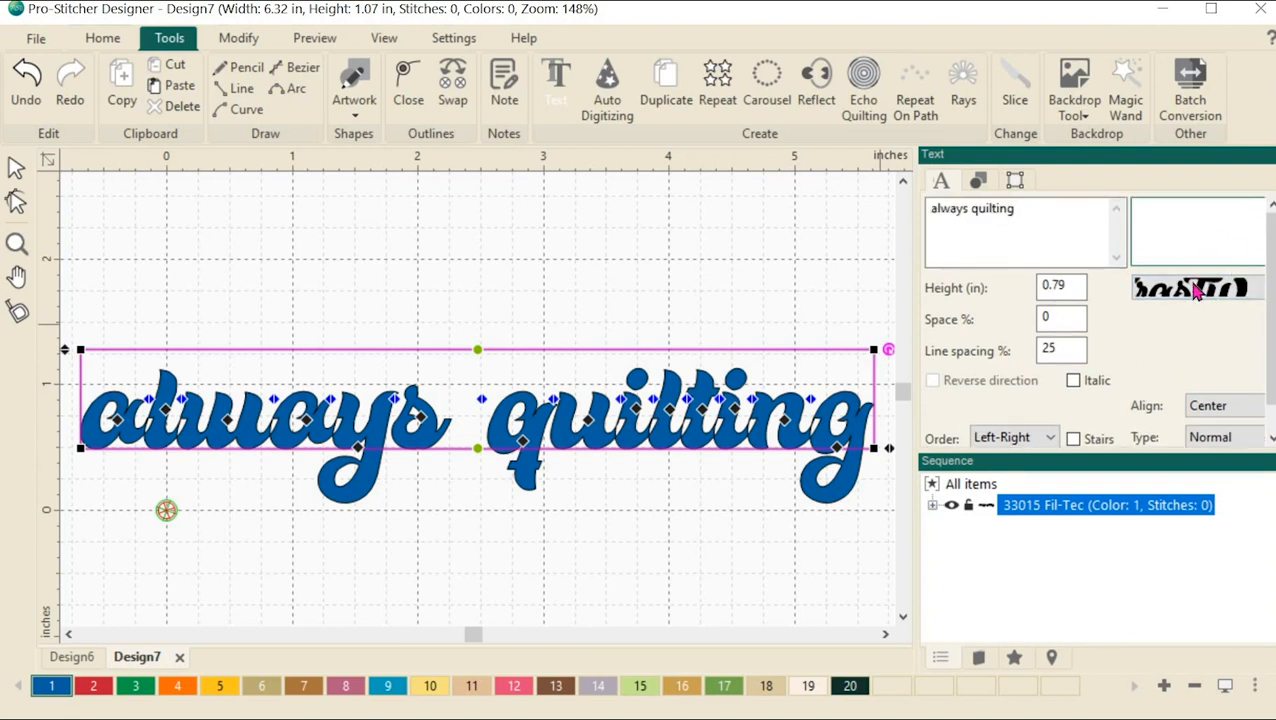
- Choose Harlow Solid from the font list and confirm it for the lettering
left_click(941, 180)
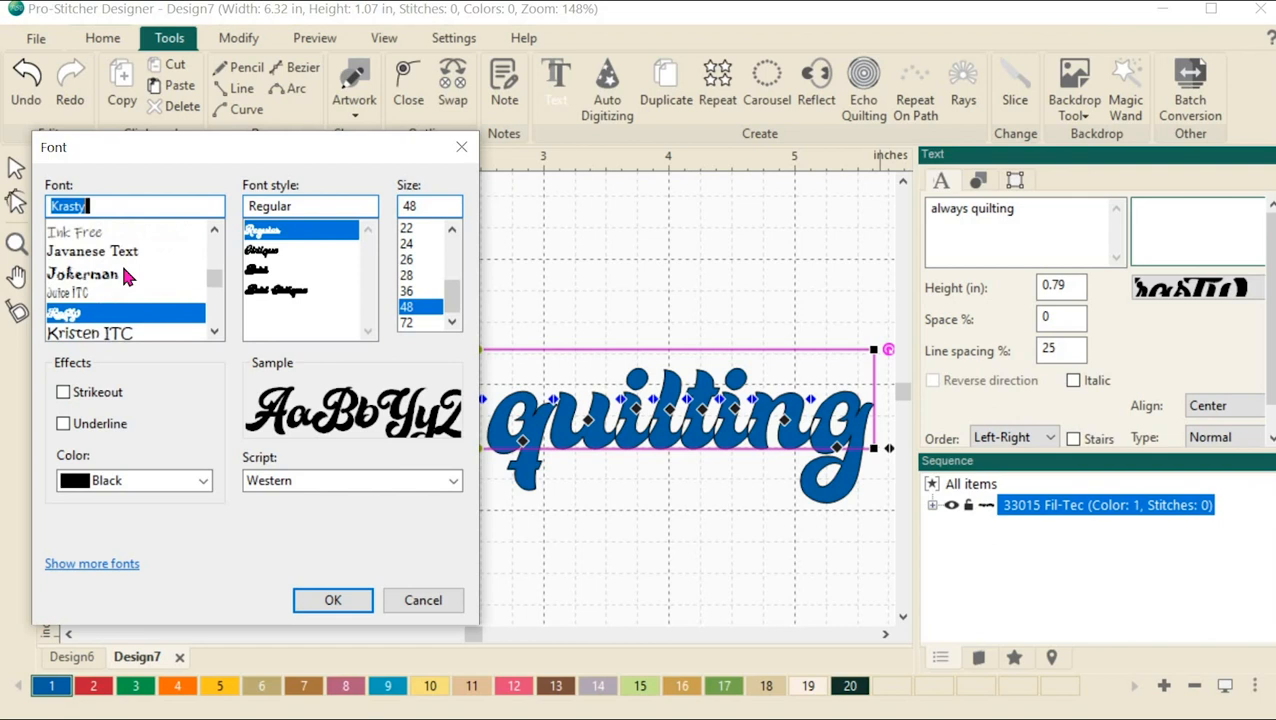
scroll("down", 3)
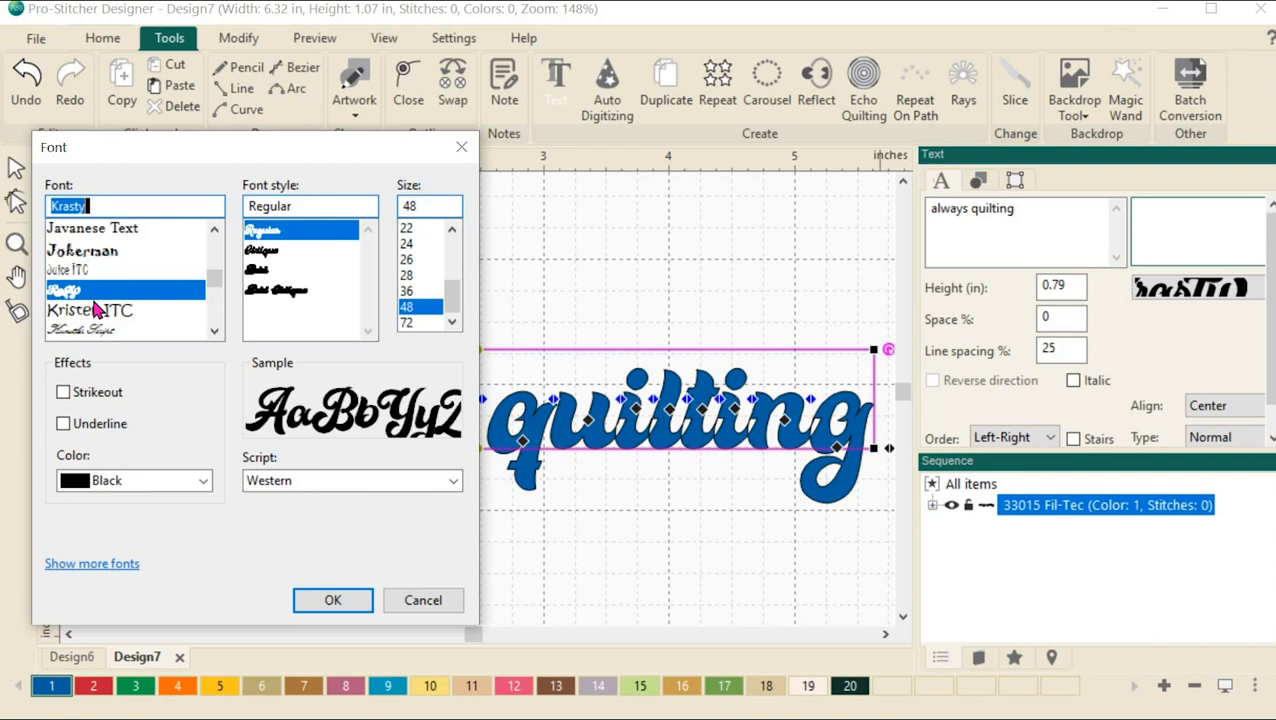
mouse_move(110, 278)
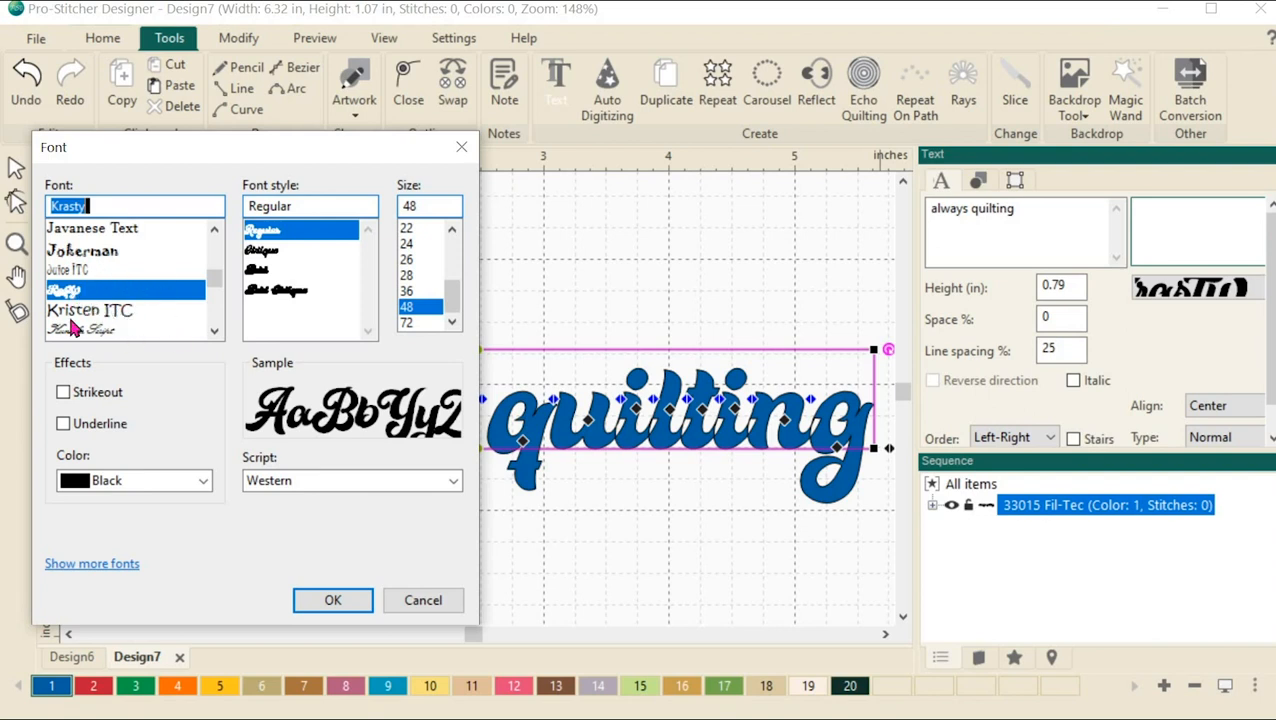
mouse_move(145, 265)
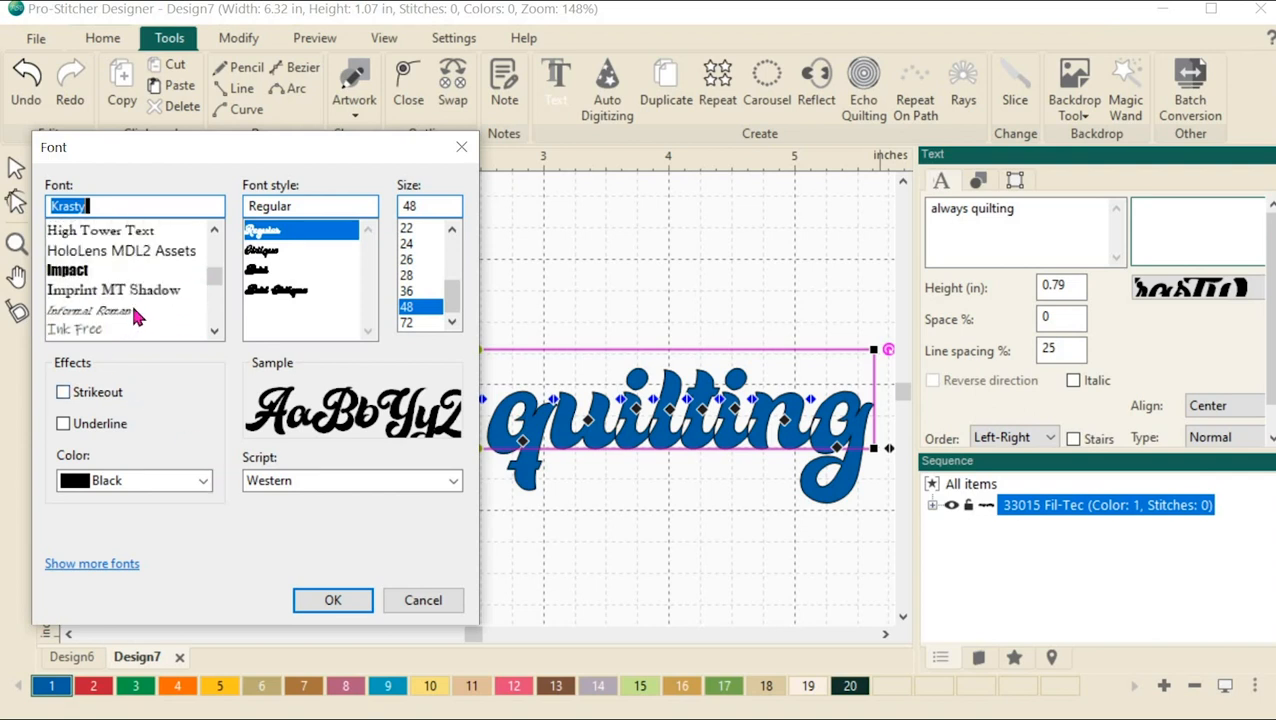
scroll("down", 3)
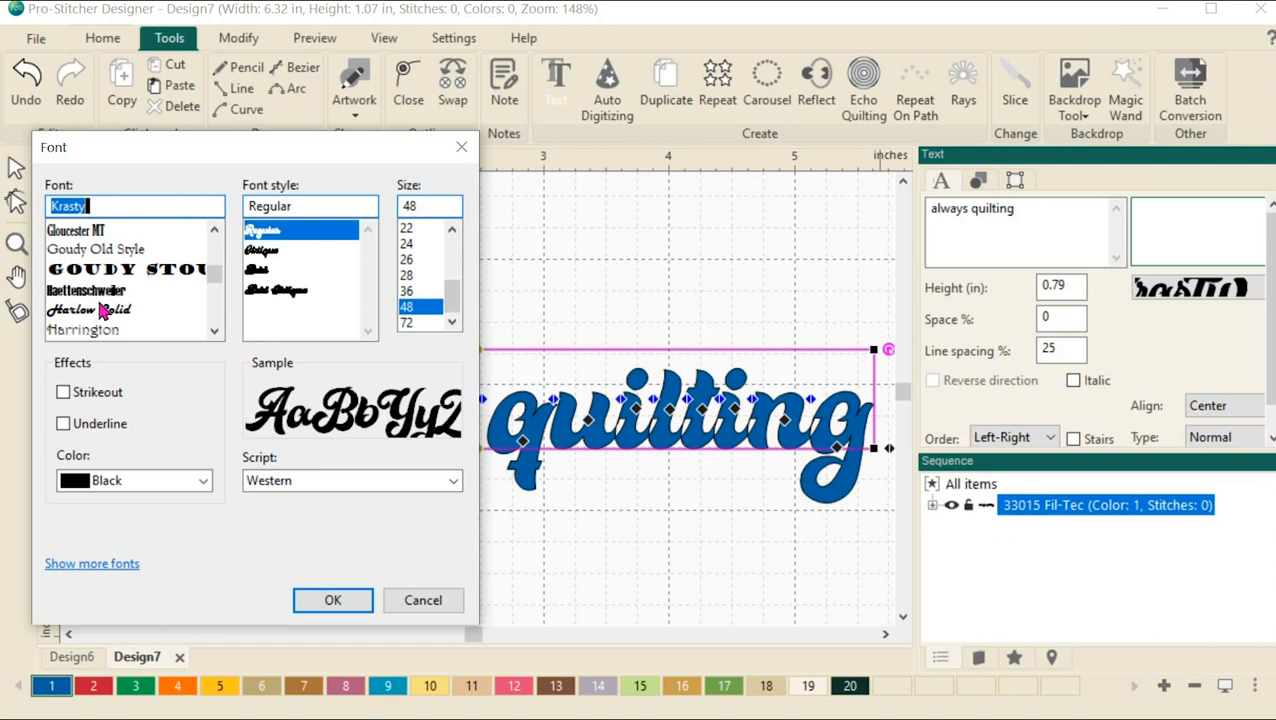
mouse_move(108, 318)
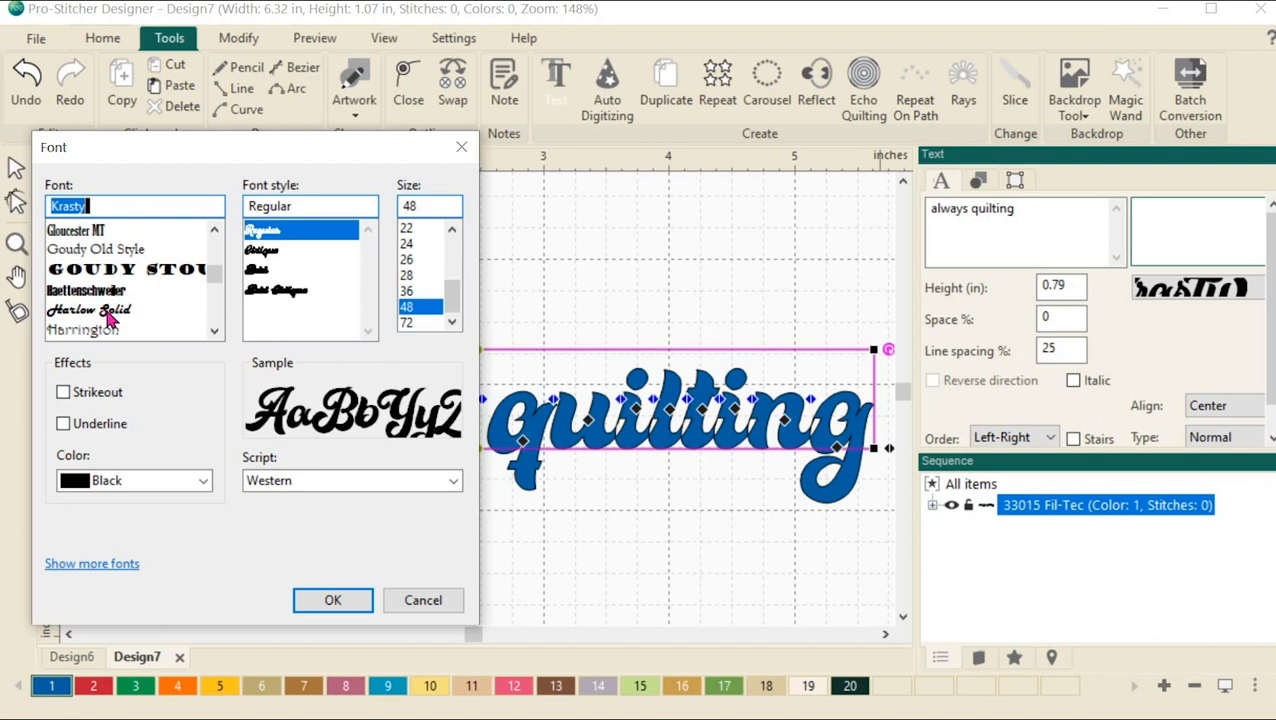
left_click(89, 309)
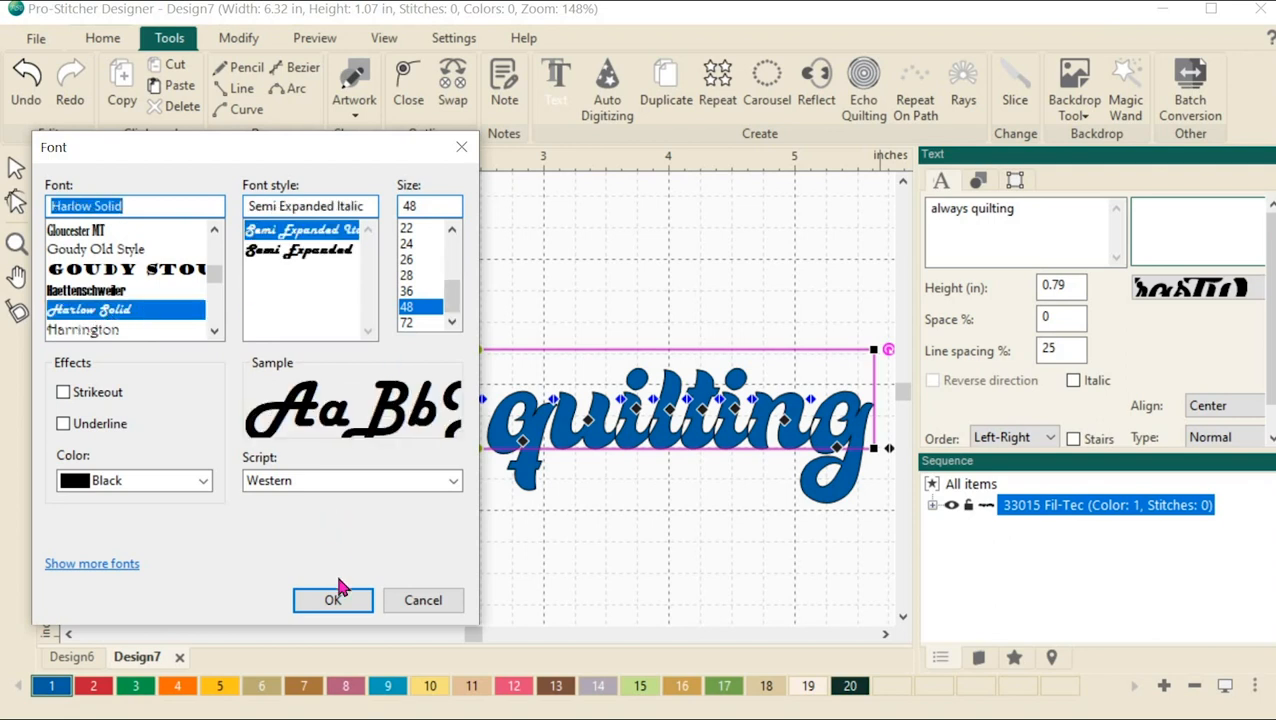
left_click(332, 600)
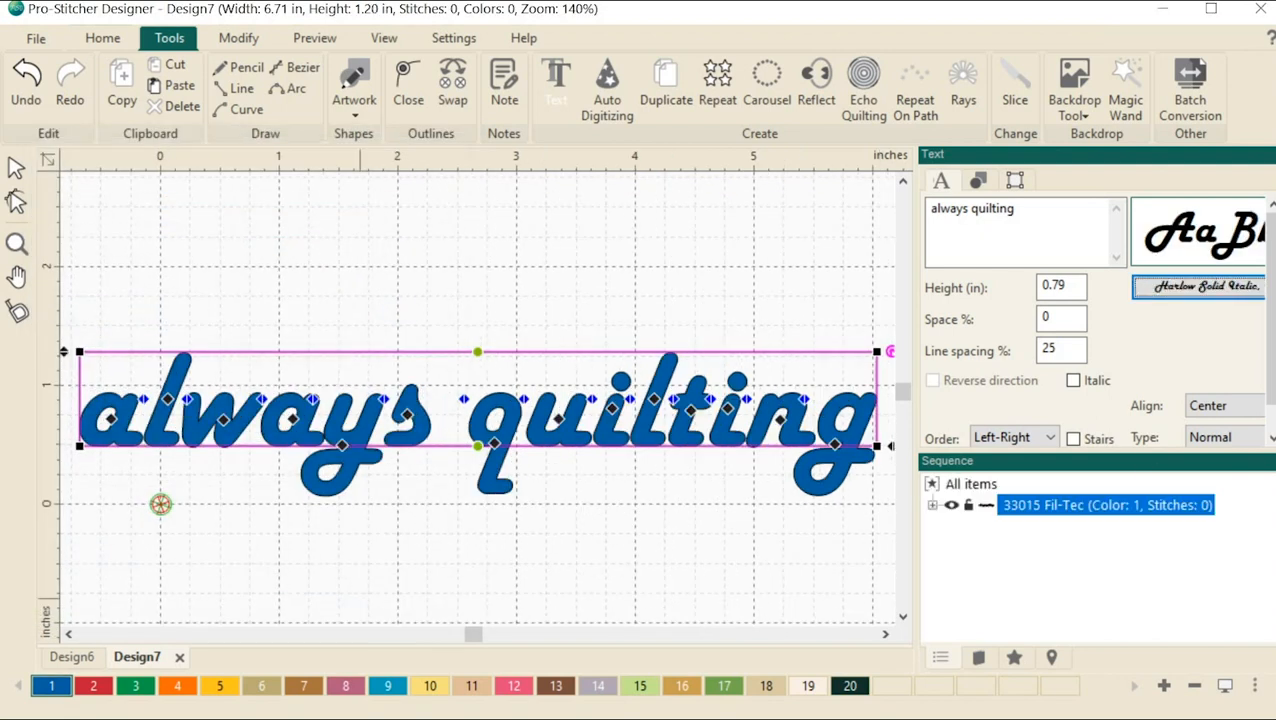
mouse_move(285, 345)
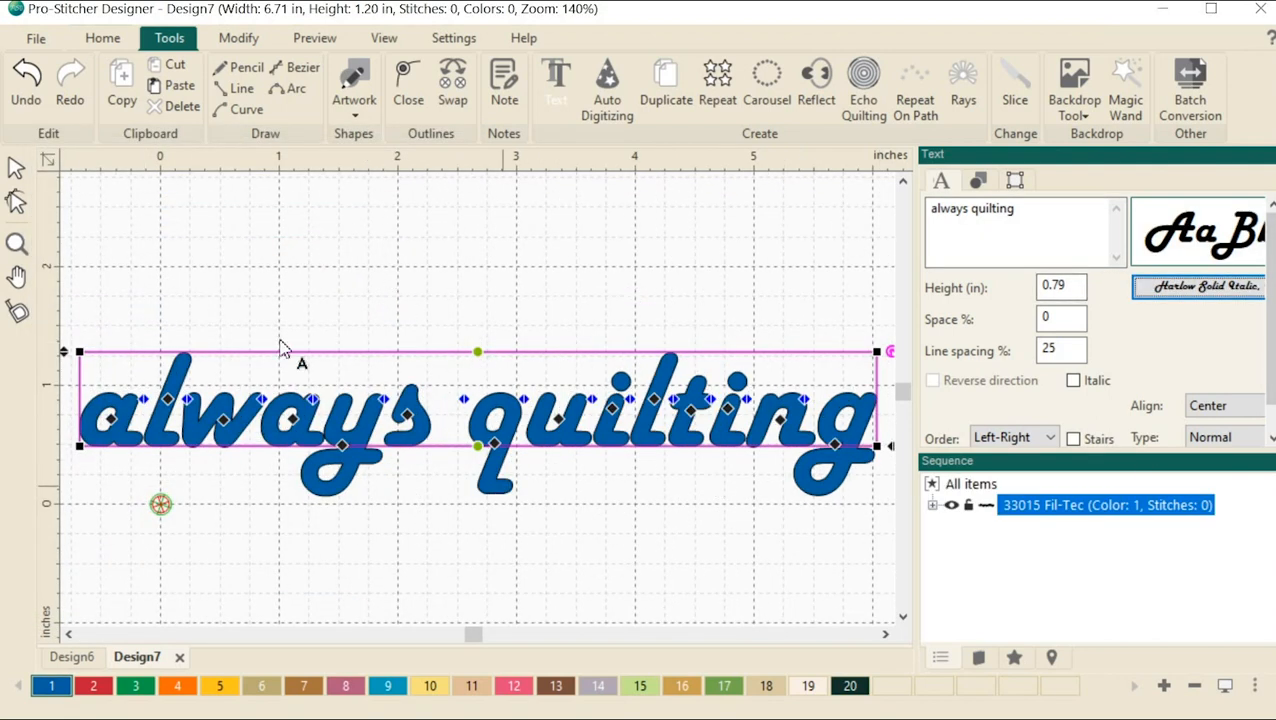
mouse_move(670, 580)
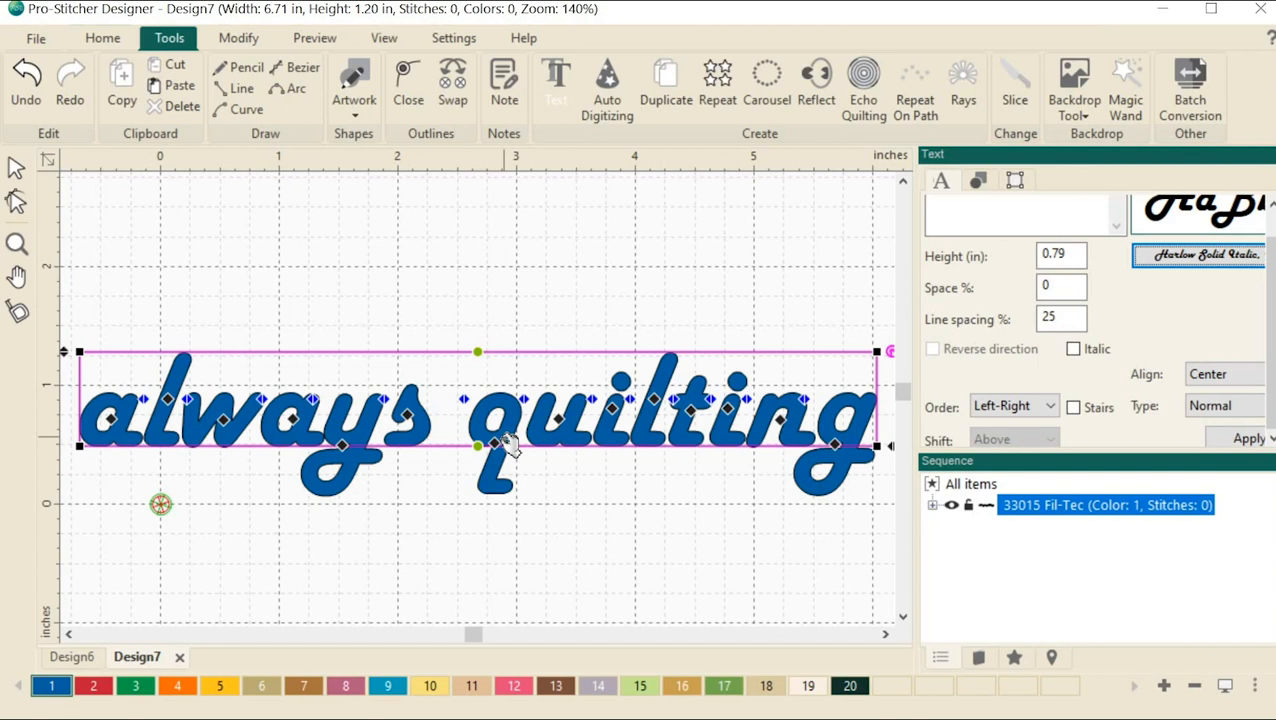
mouse_move(145, 362)
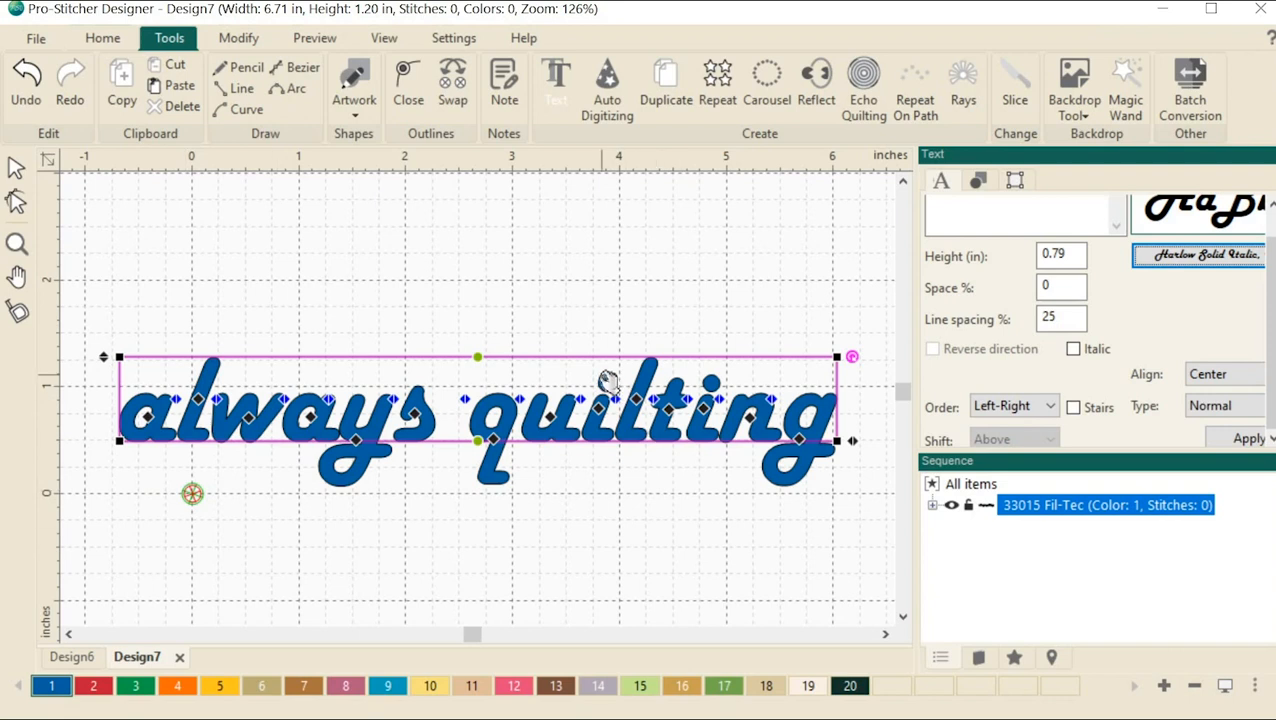
mouse_move(258, 363)
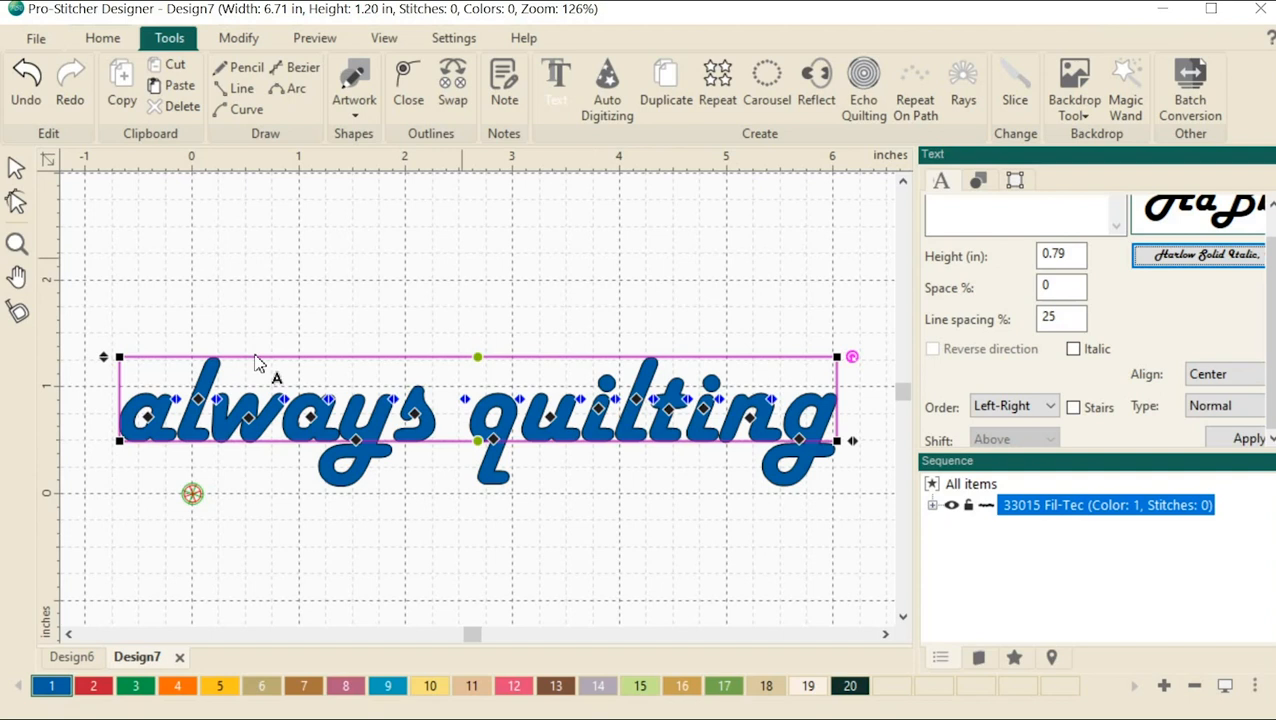
mouse_move(318, 388)
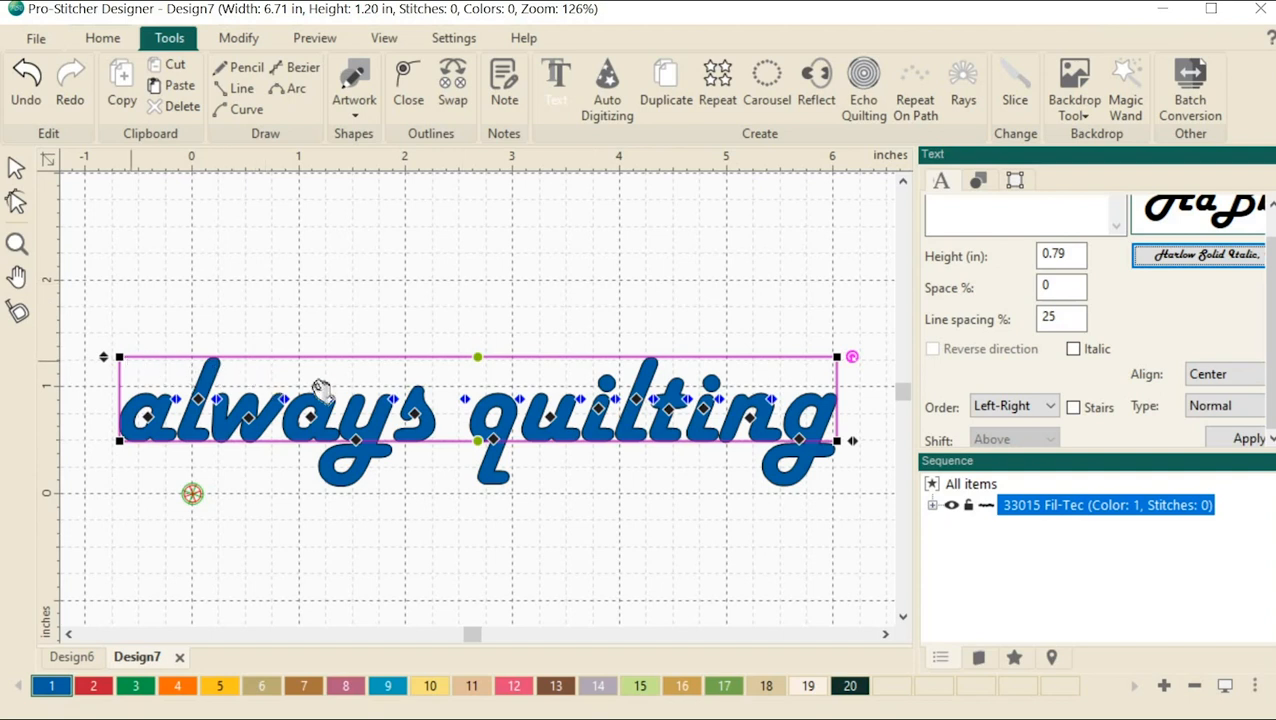
mouse_move(32, 150)
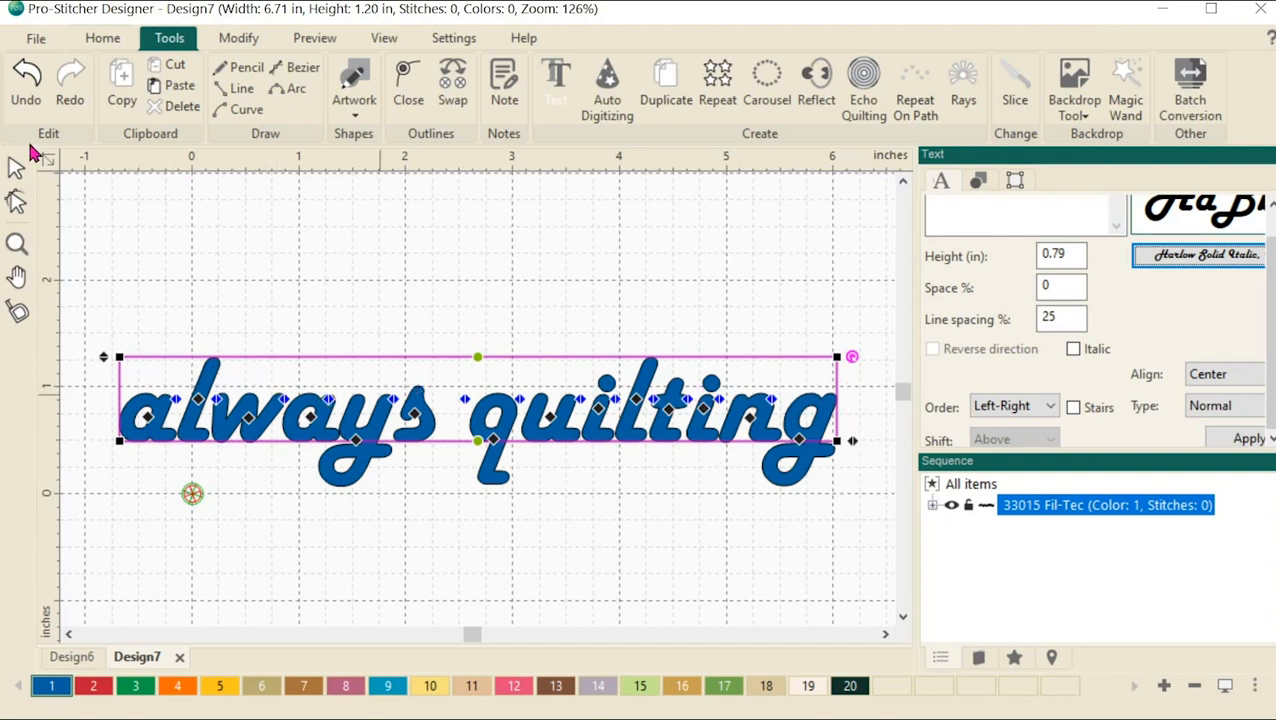
mouse_move(17, 168)
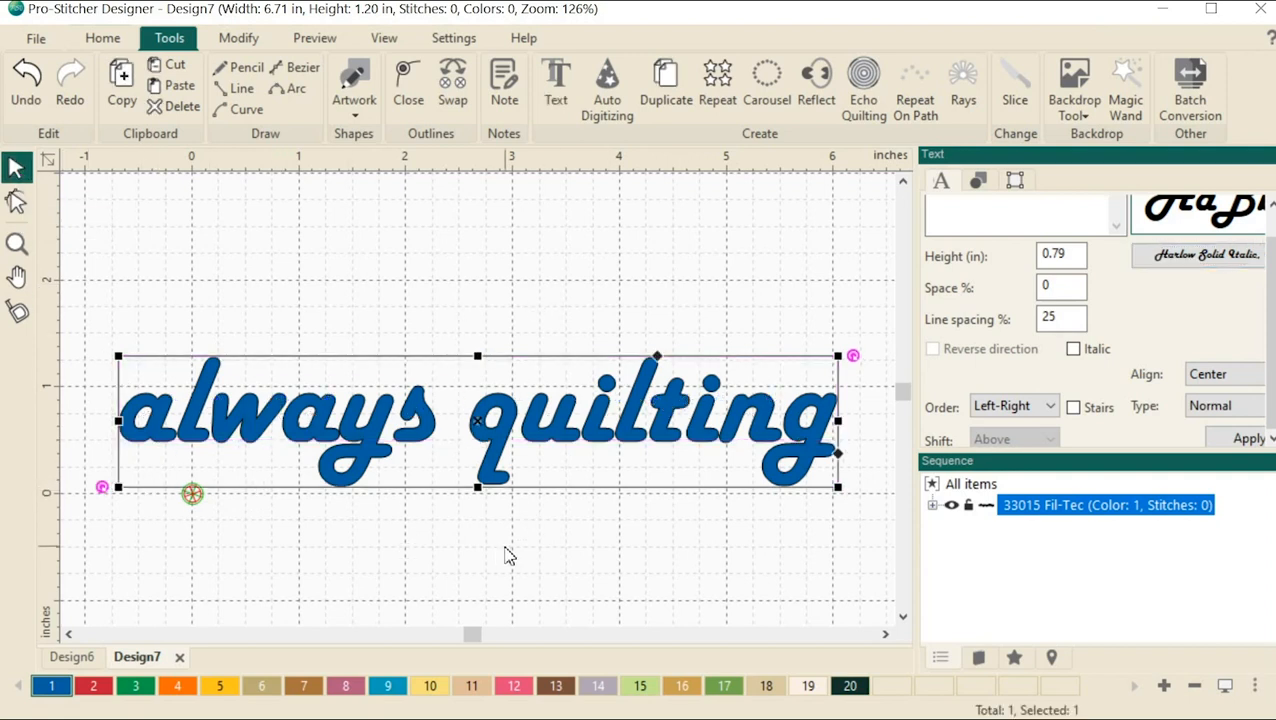
mouse_move(525, 430)
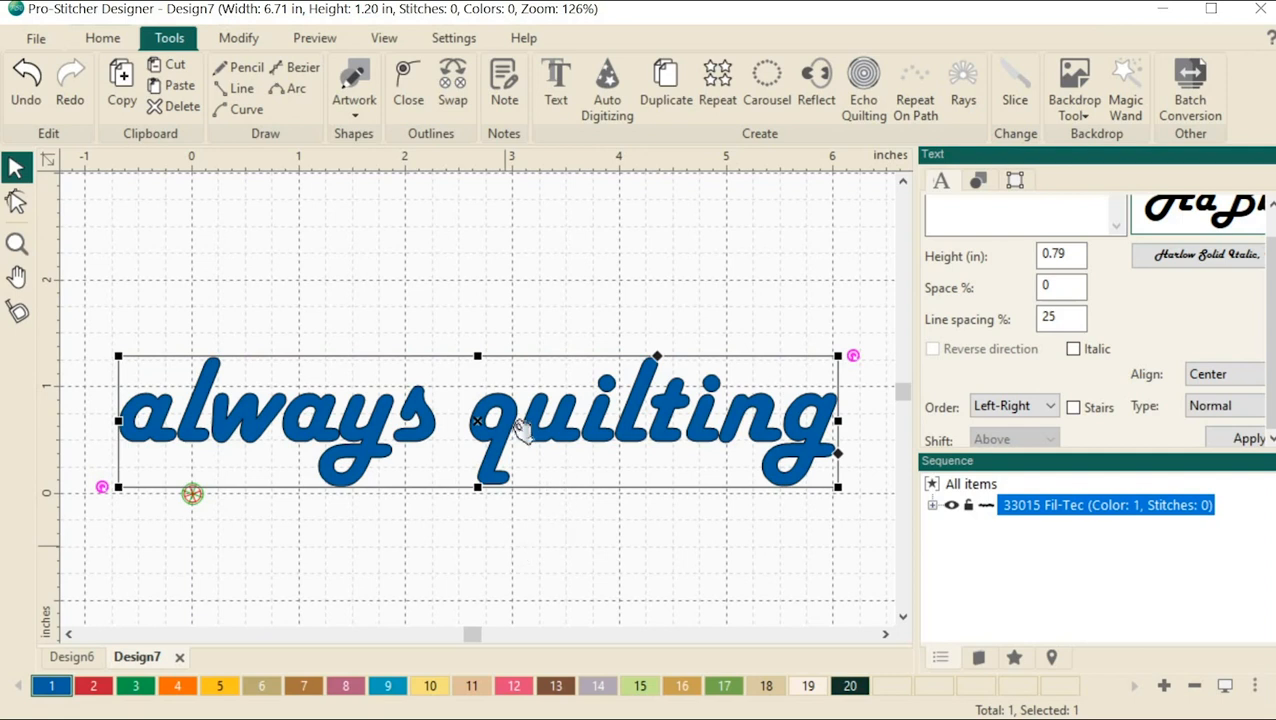
mouse_move(545, 197)
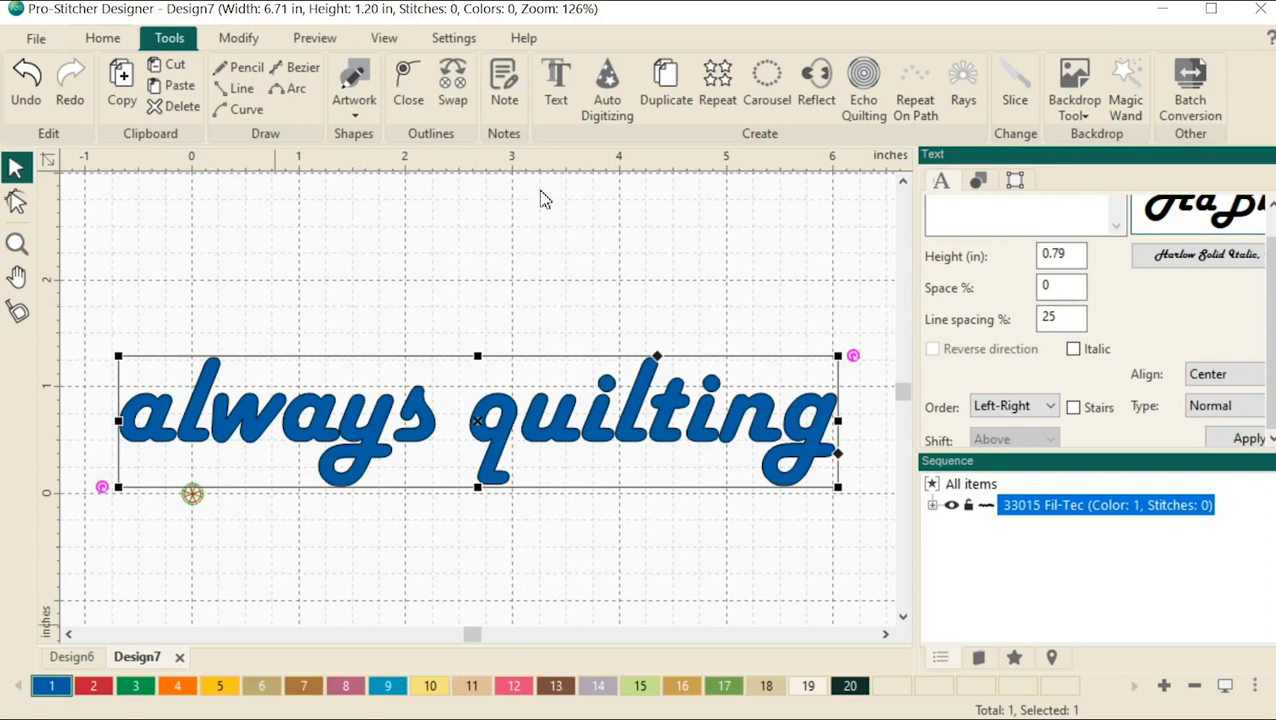
mouse_move(555, 85)
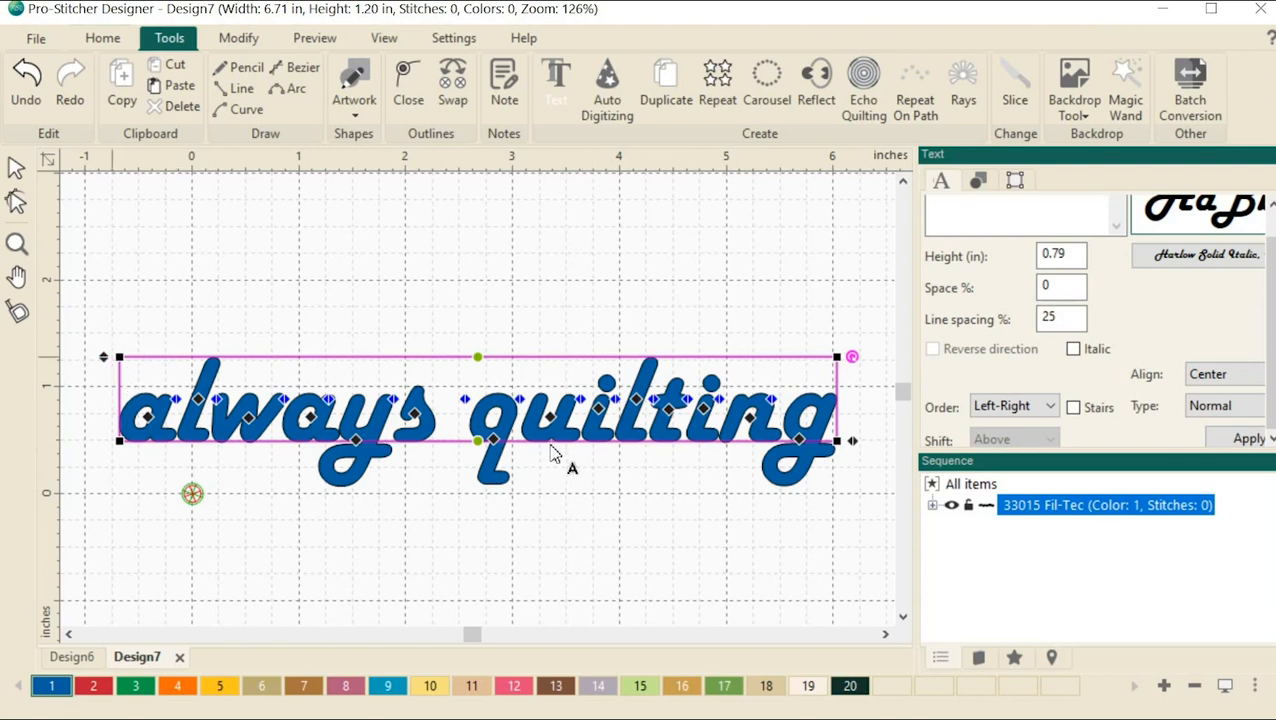
mouse_move(148, 445)
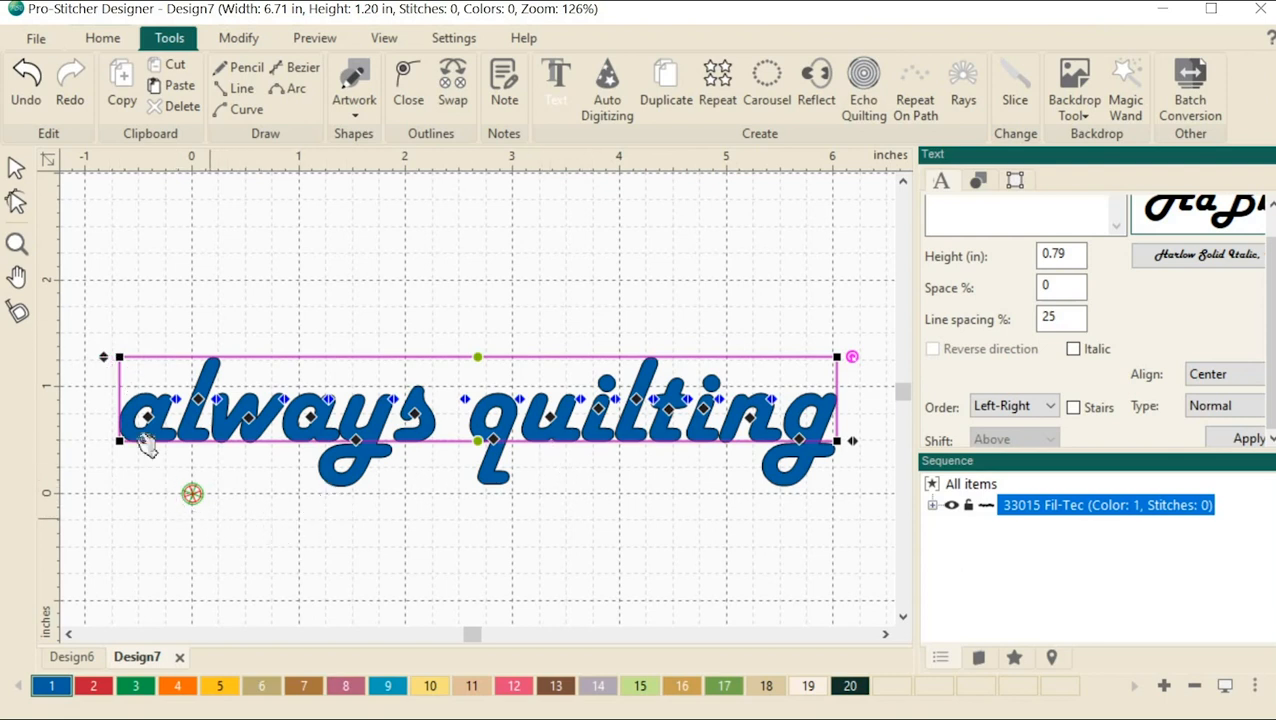
mouse_move(145, 448)
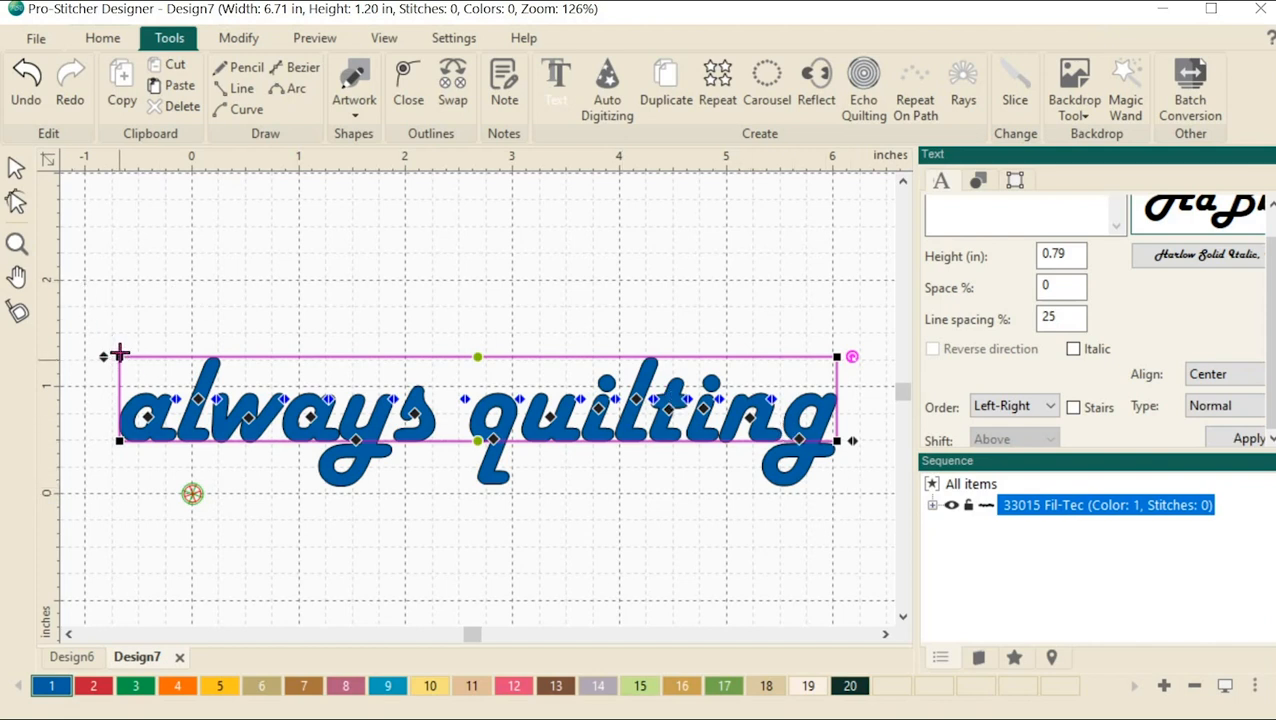
- Drag the lettering's top-left handle upward so it becomes 1.23 inches tall
left_click_drag(120, 357, 120, 290)
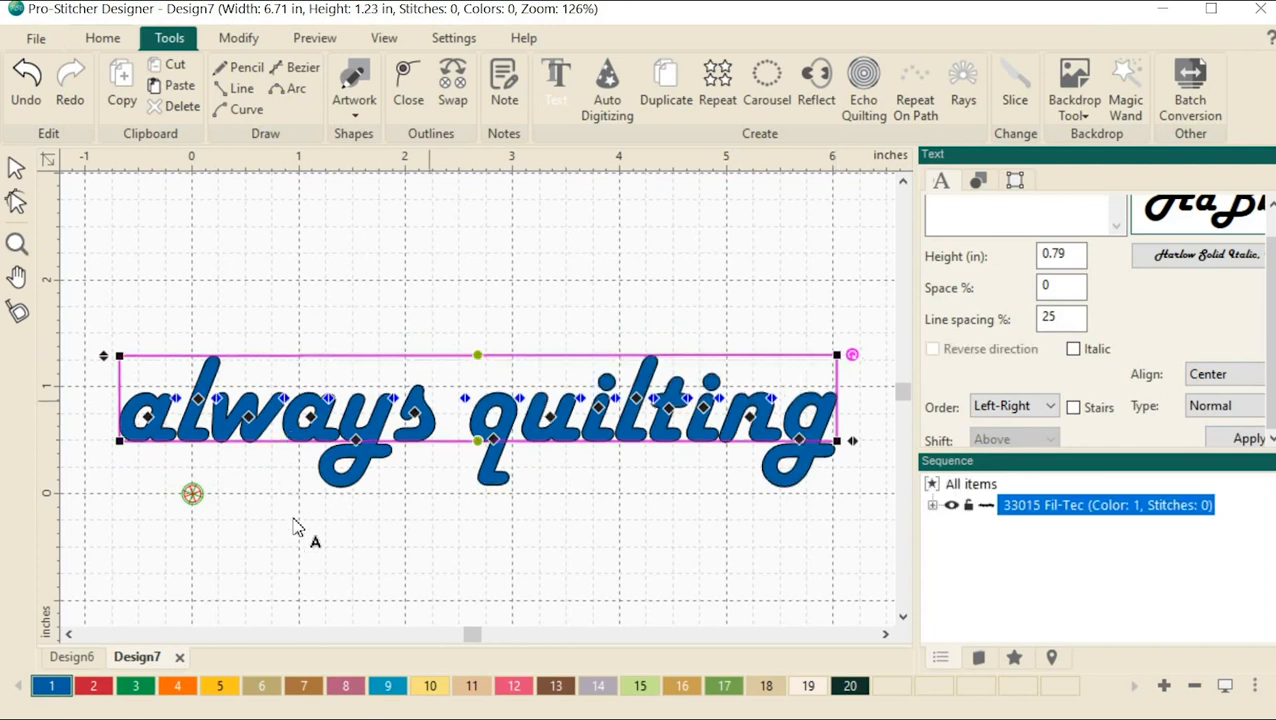
mouse_move(203, 450)
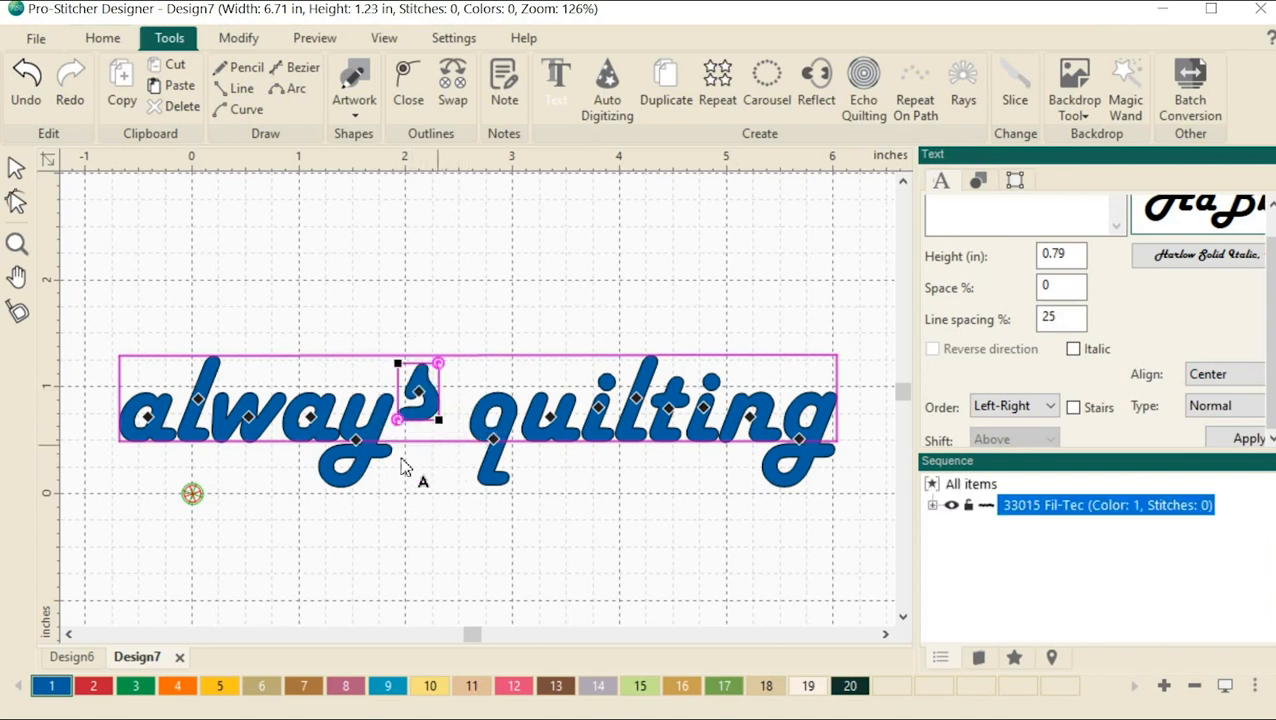
mouse_move(515, 410)
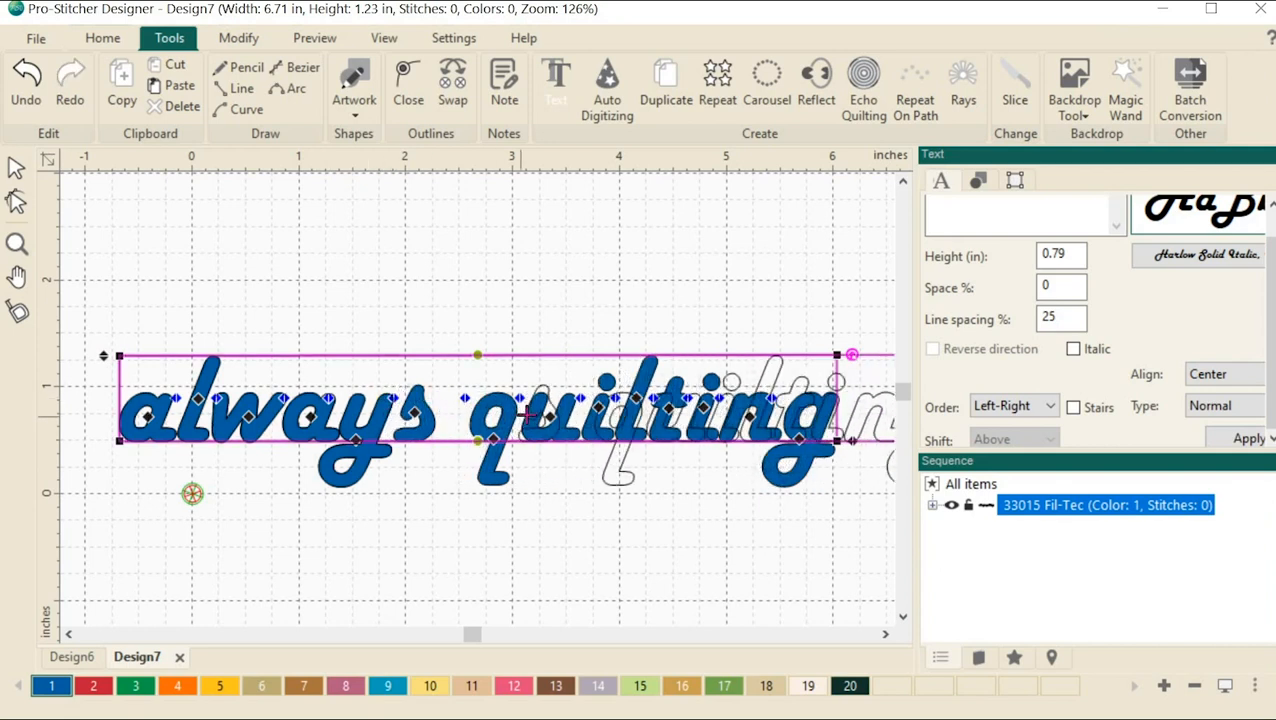
- Pull the letter s away from the y, widening the lettering to 7.96 inches
left_click_drag(851, 355, 900, 355)
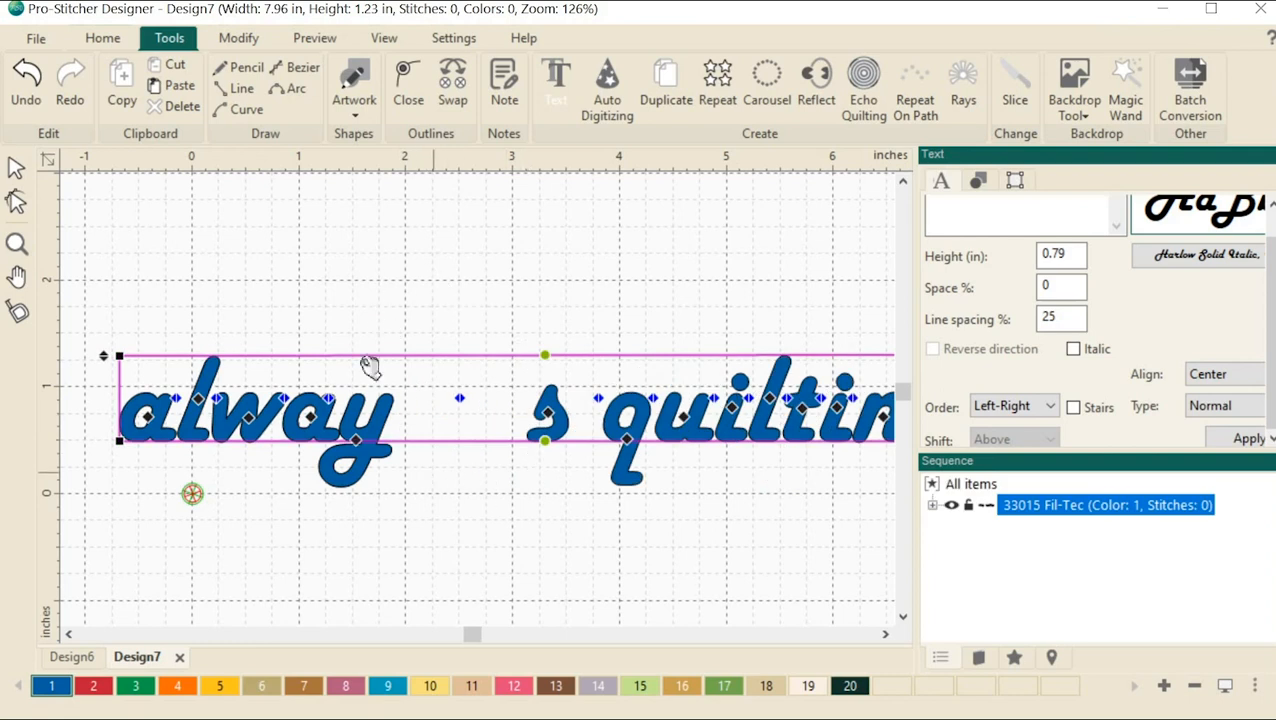
mouse_move(465, 393)
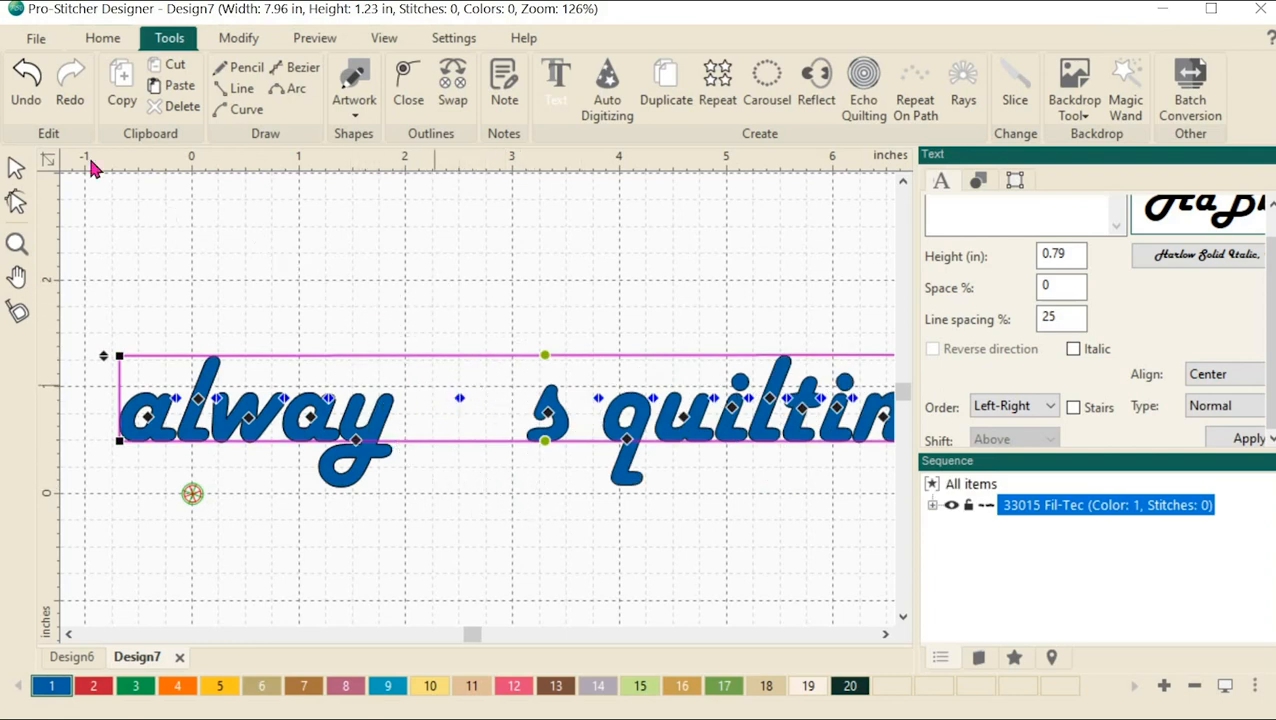
mouse_move(26, 80)
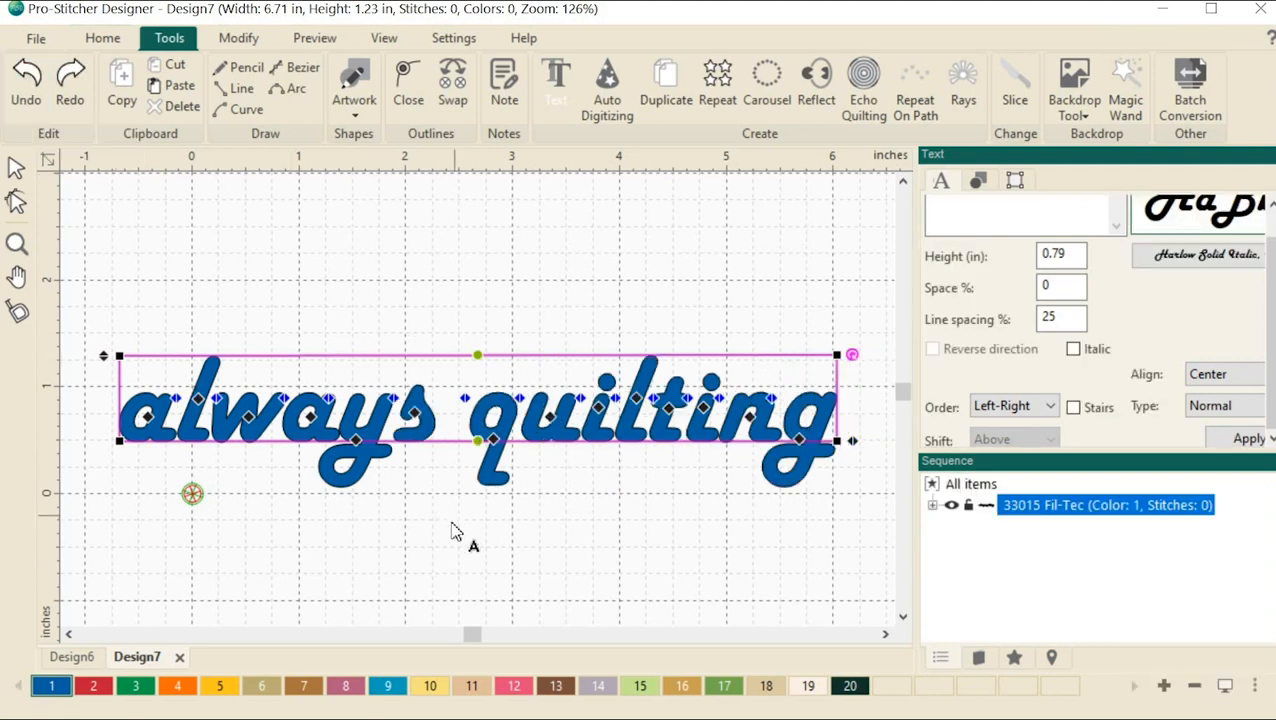
mouse_move(372, 497)
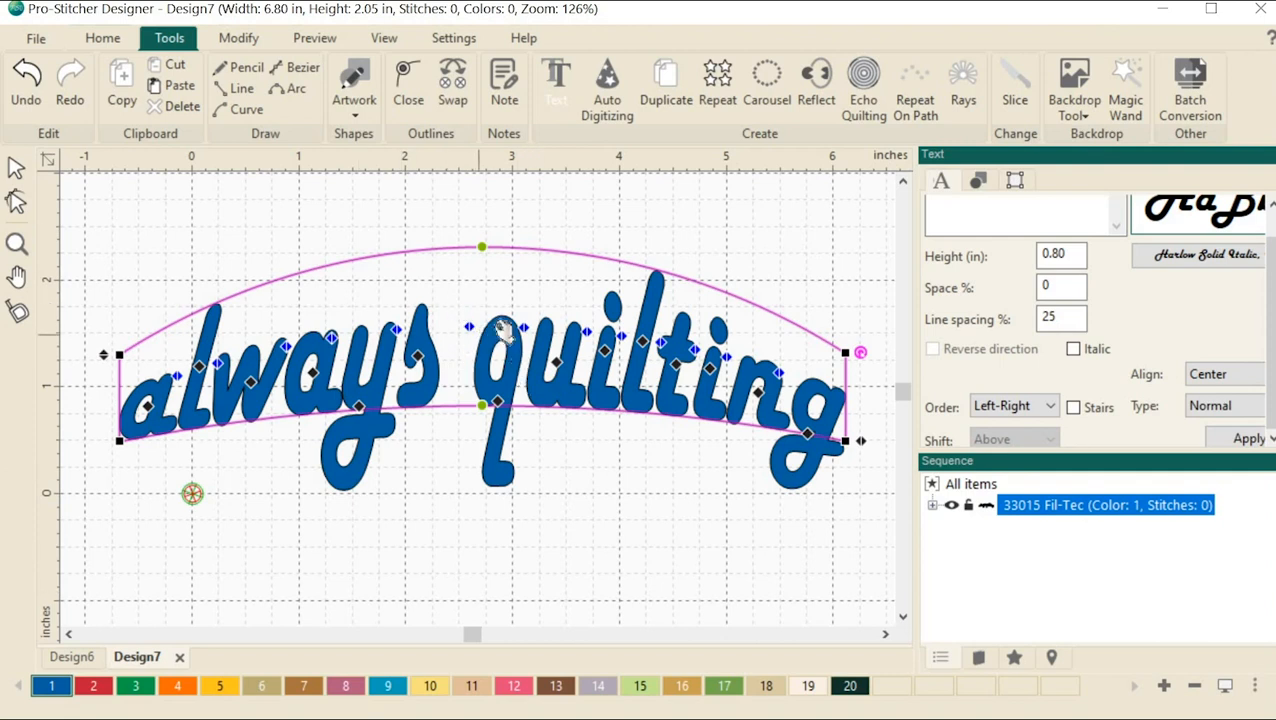
- Break Up Text on the arched lettering to turn it into separate letter groups
right_click(505, 330)
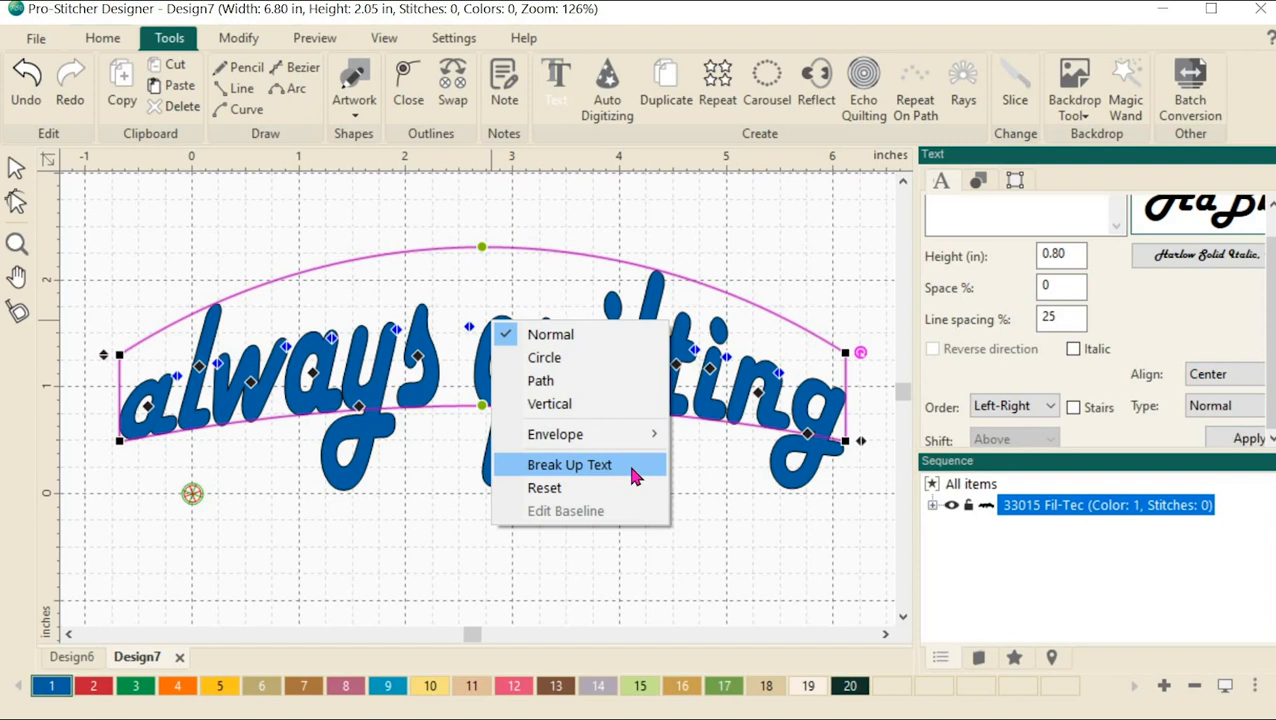
left_click(569, 464)
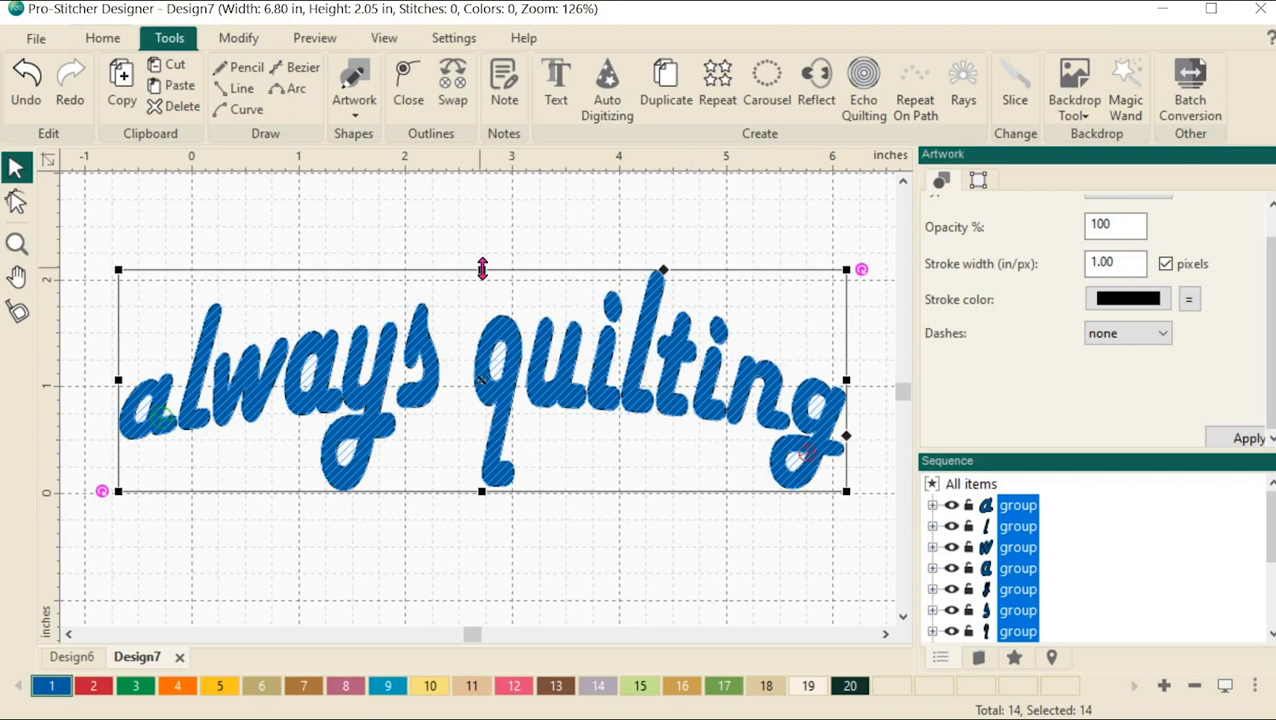
mouse_move(878, 490)
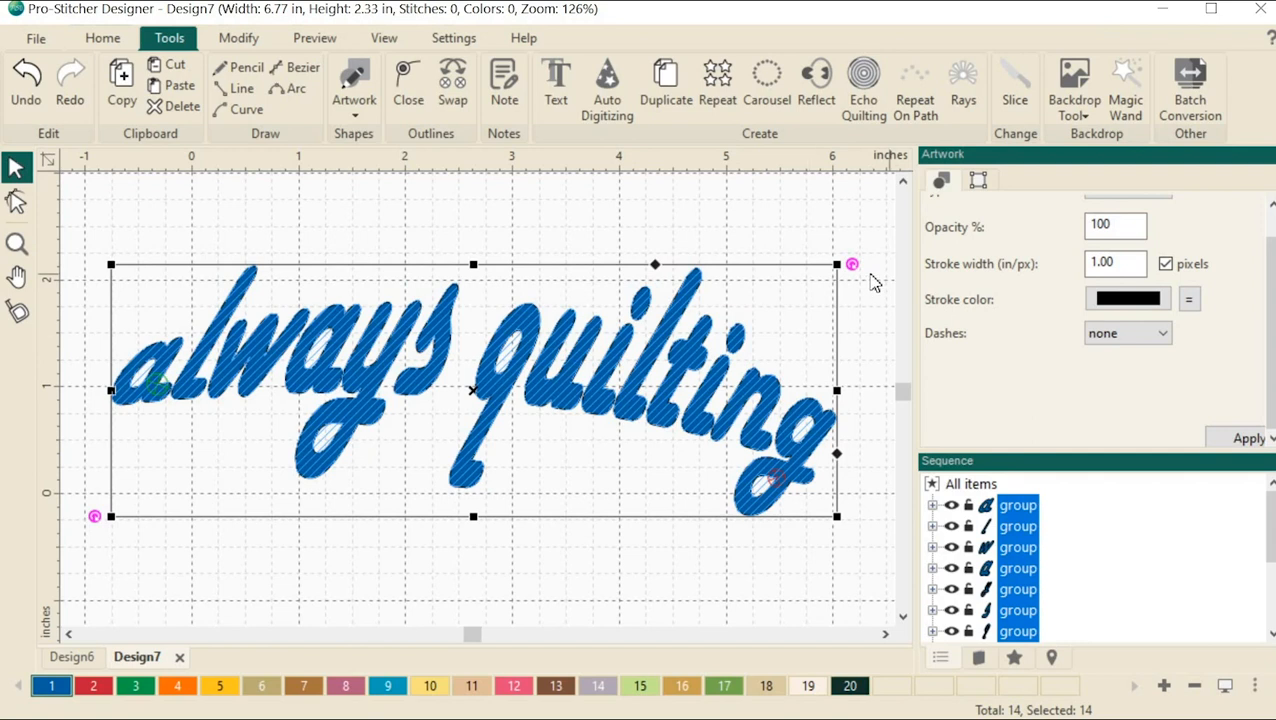
mouse_move(858, 268)
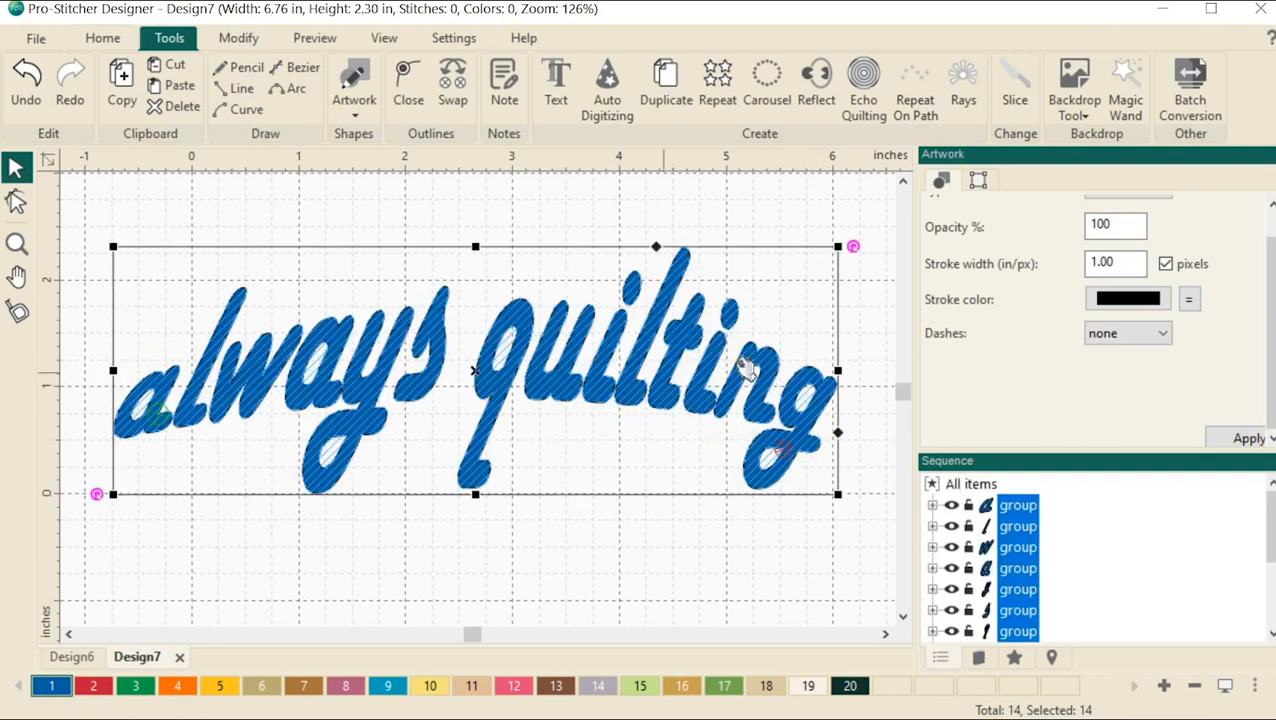
mouse_move(555, 283)
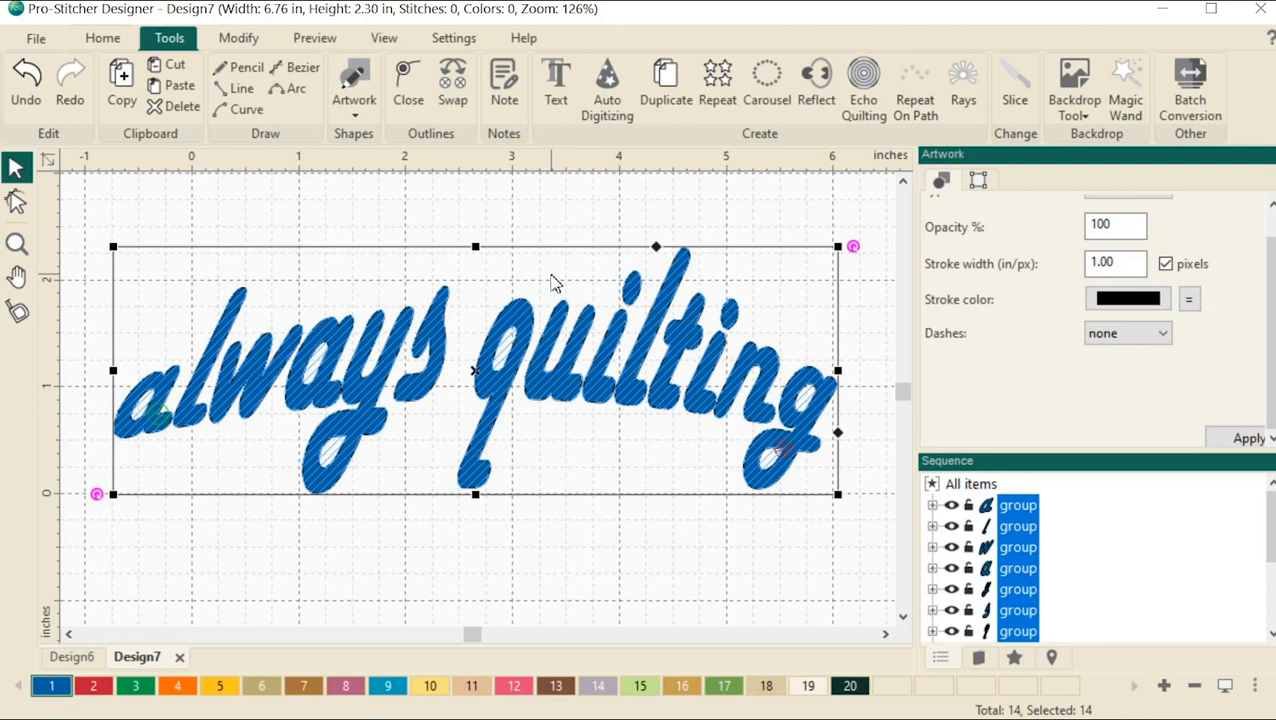
mouse_move(465, 280)
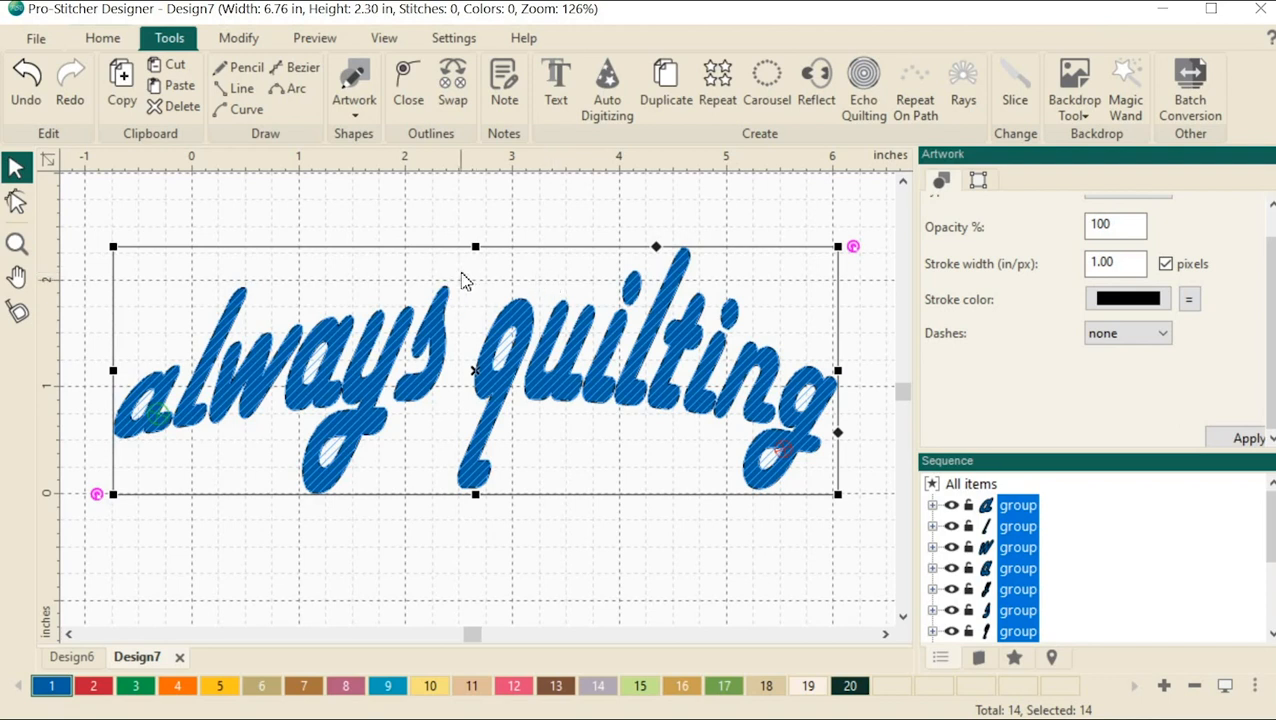
- Bring up and dismiss the context options, deselecting the letters
right_click(575, 350)
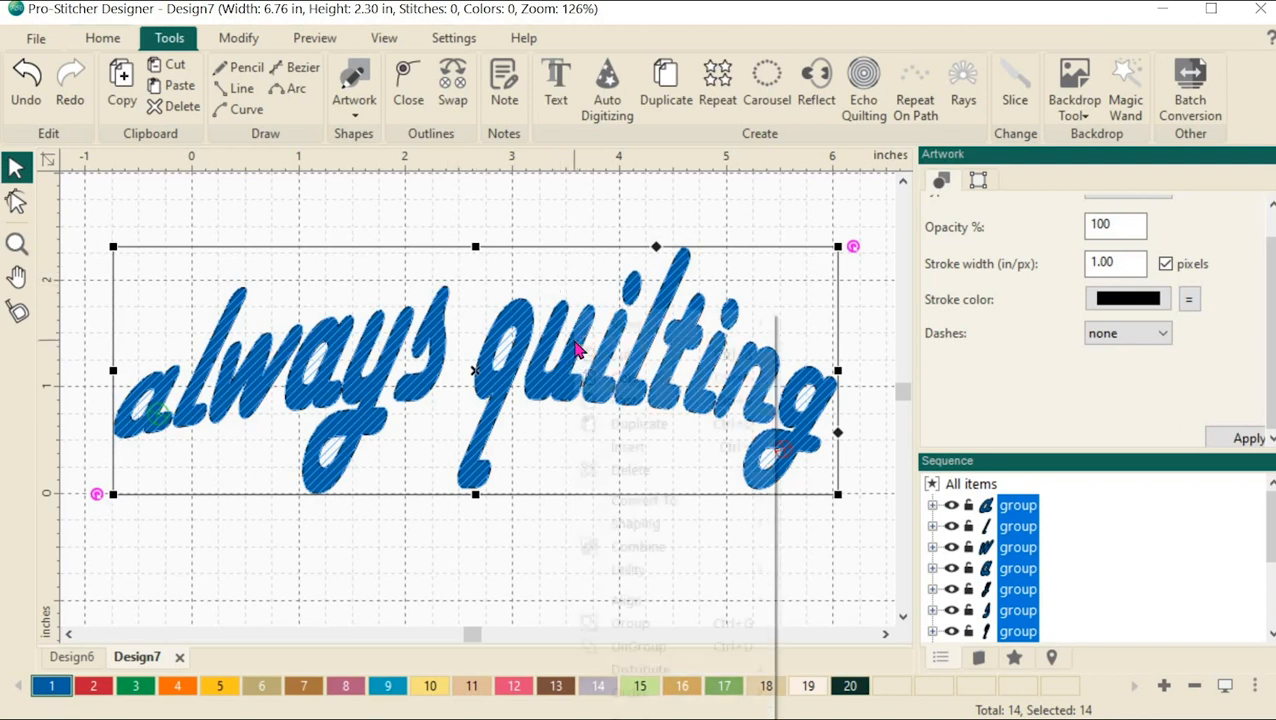
right_click(575, 350)
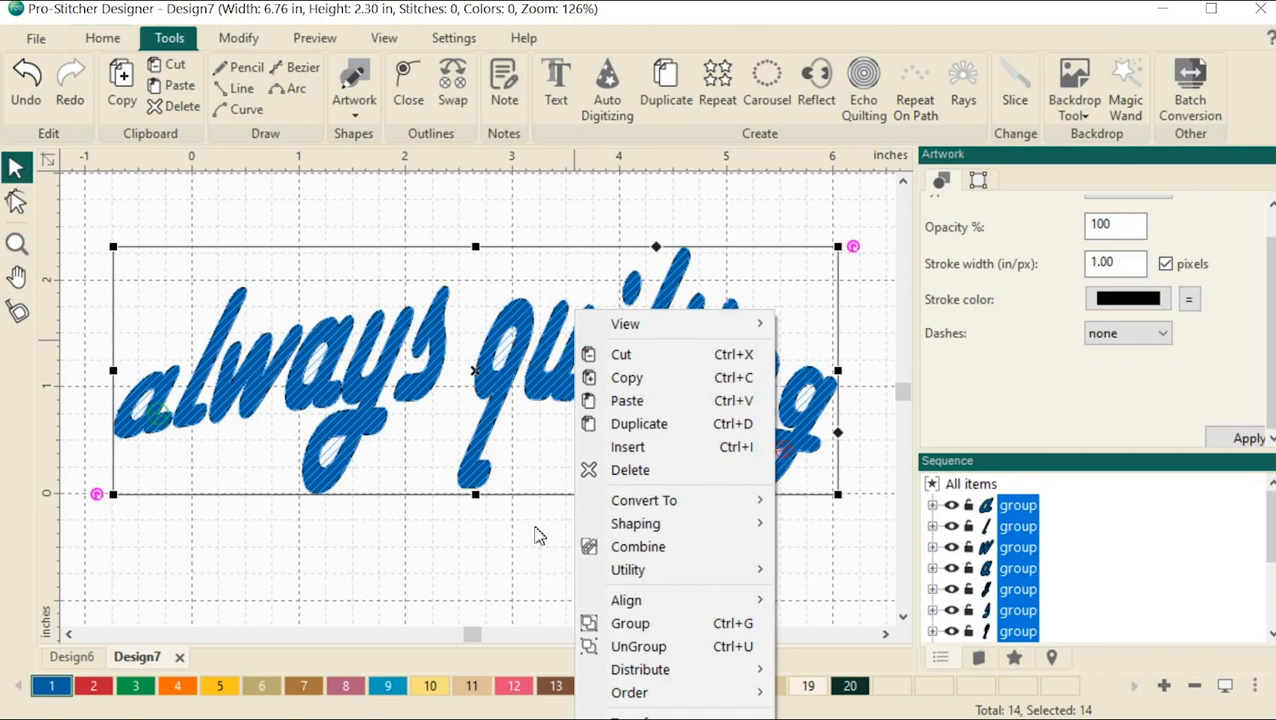
left_click(535, 535)
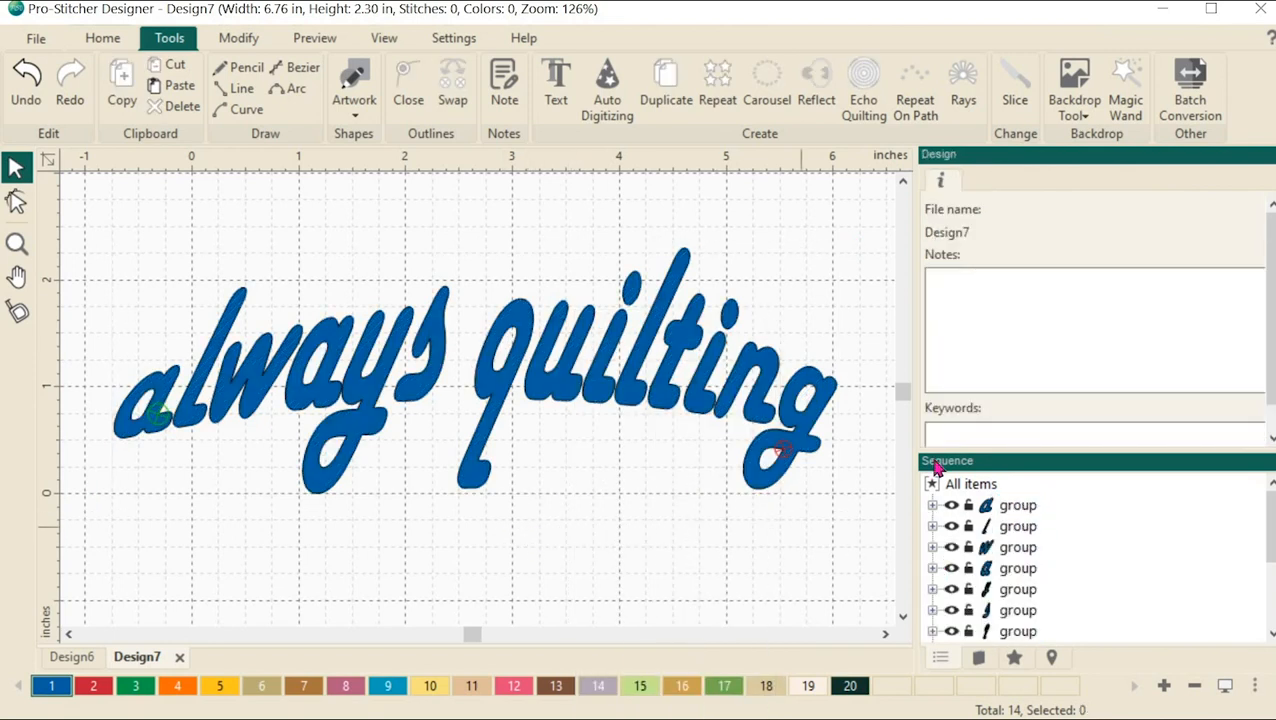
mouse_move(25, 170)
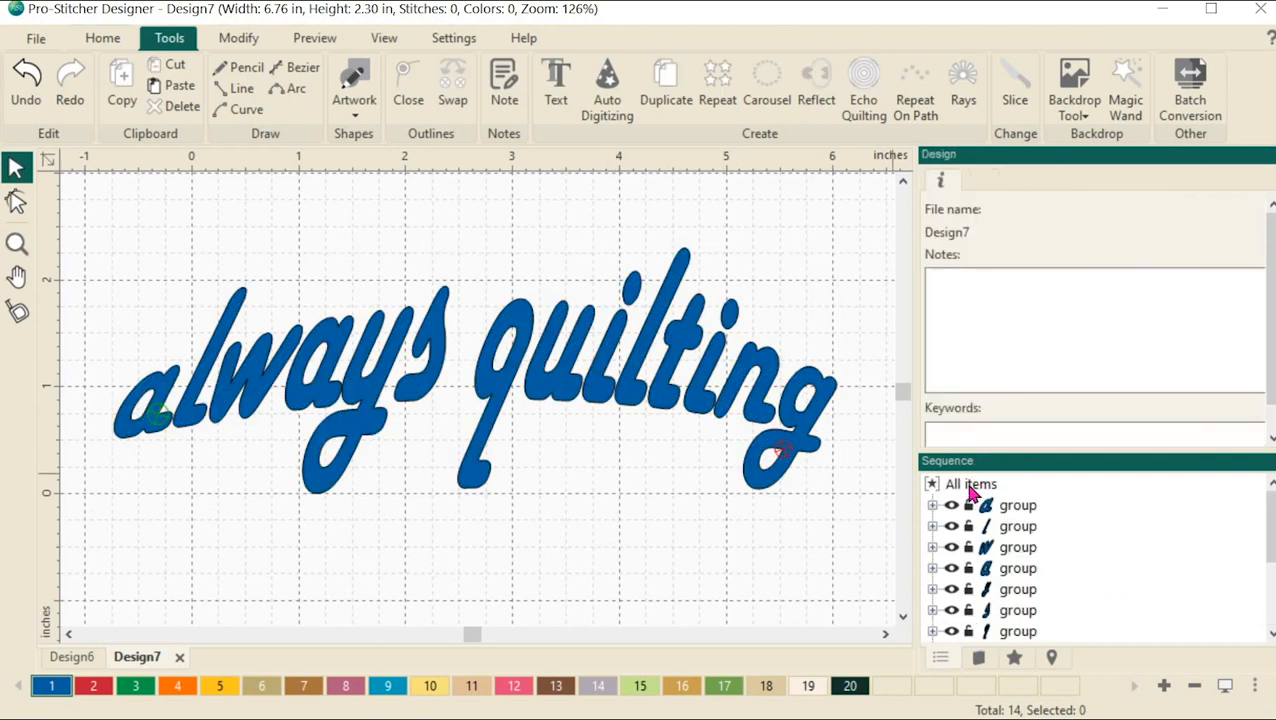
- Select All items in the Sequence panel and Group them into one group
left_click(970, 483)
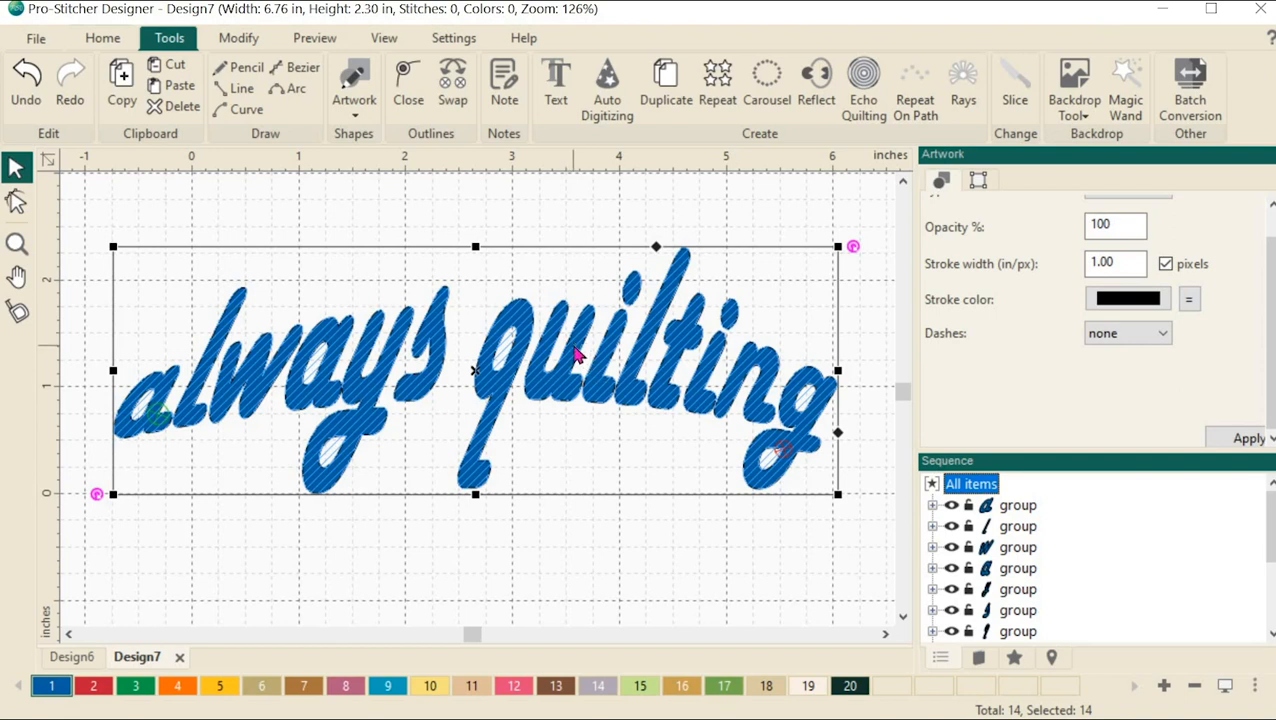
right_click(575, 355)
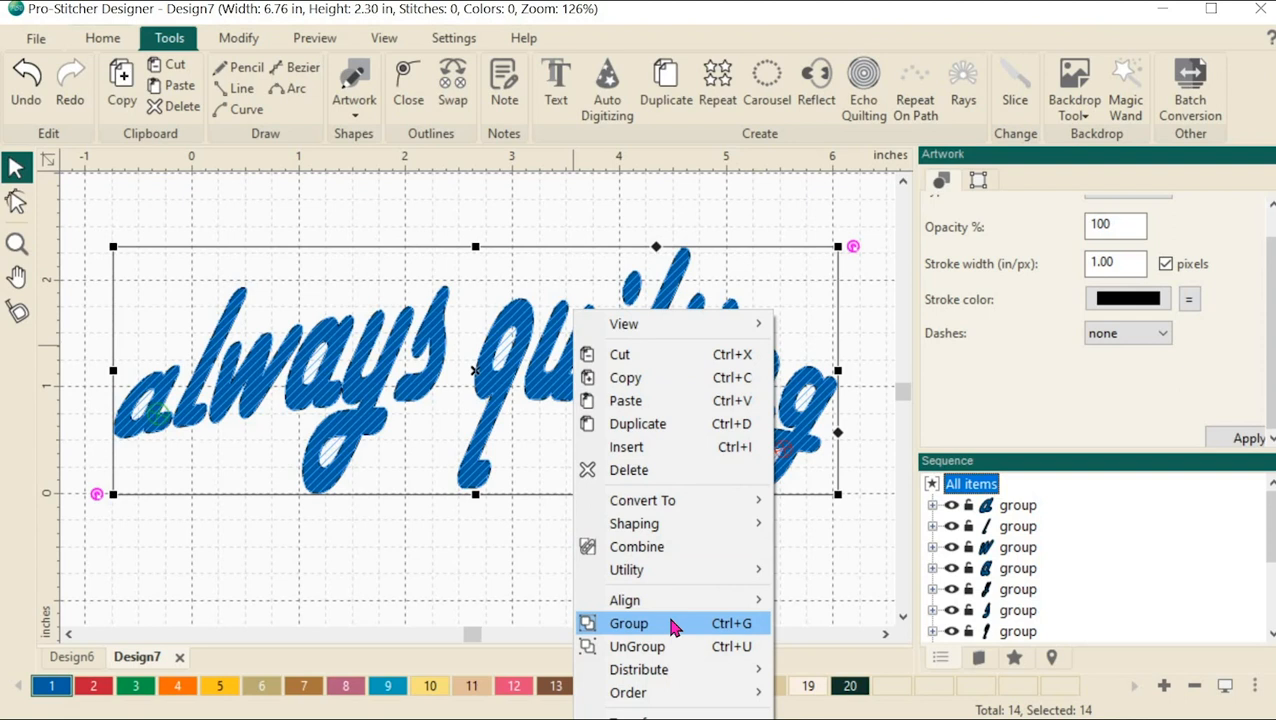
mouse_move(693, 669)
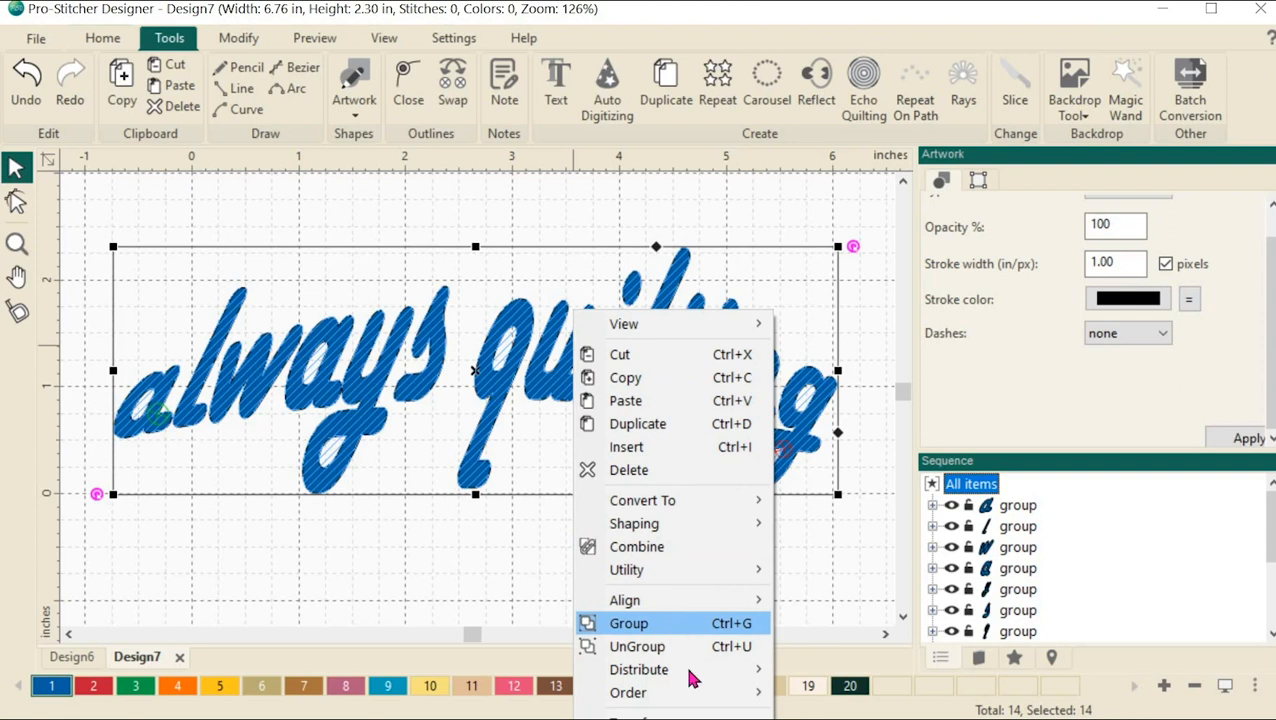
left_click(629, 623)
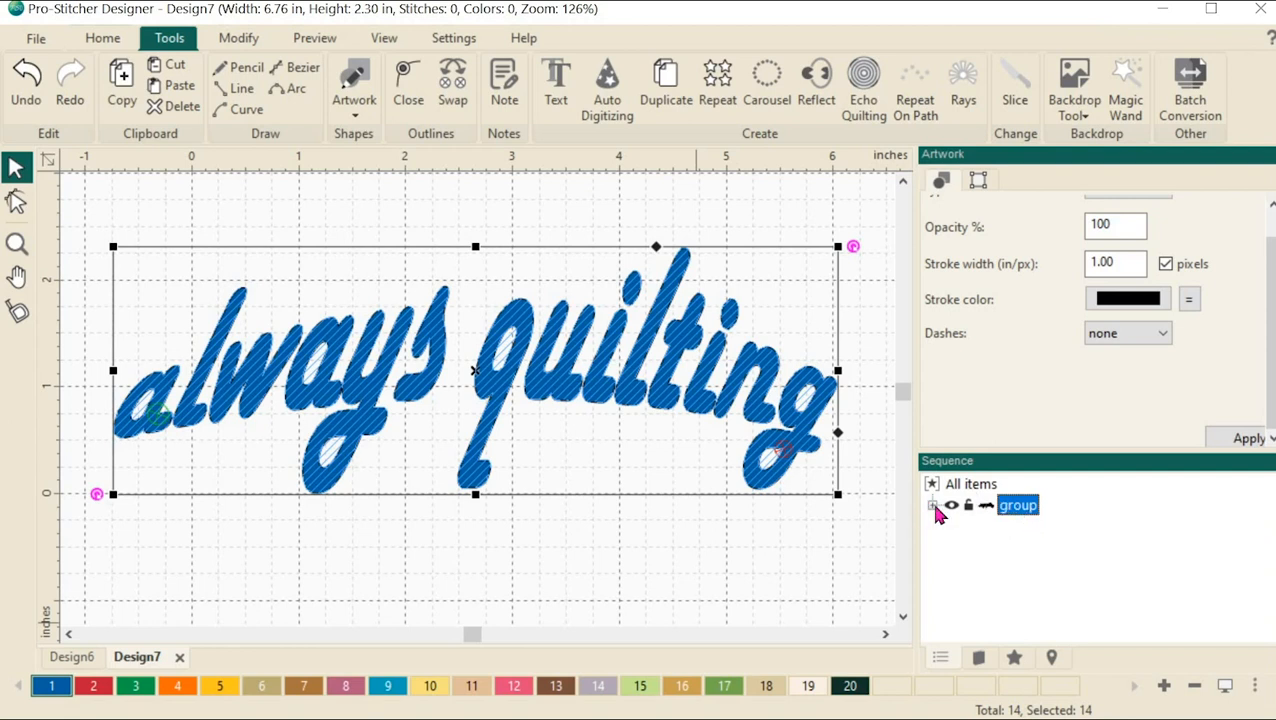
- Expand the group and its thread colour in the Sequence panel to list the letter artworks
left_click(933, 504)
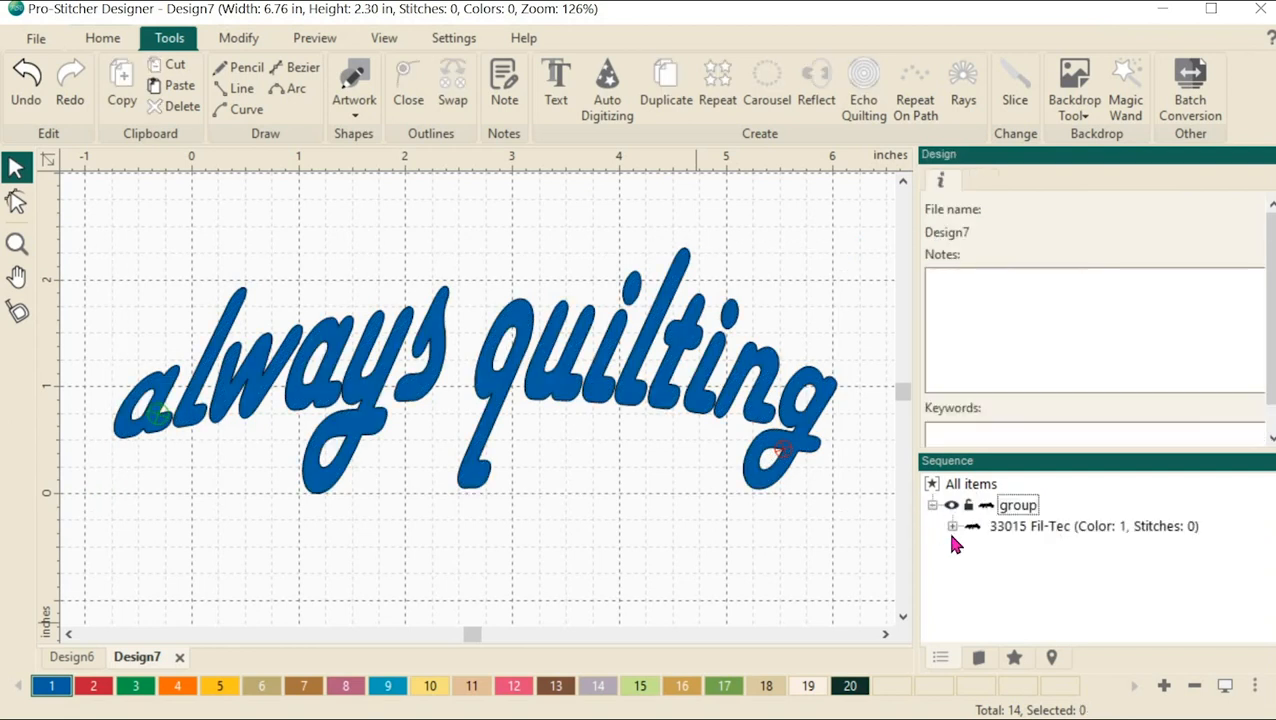
left_click(952, 525)
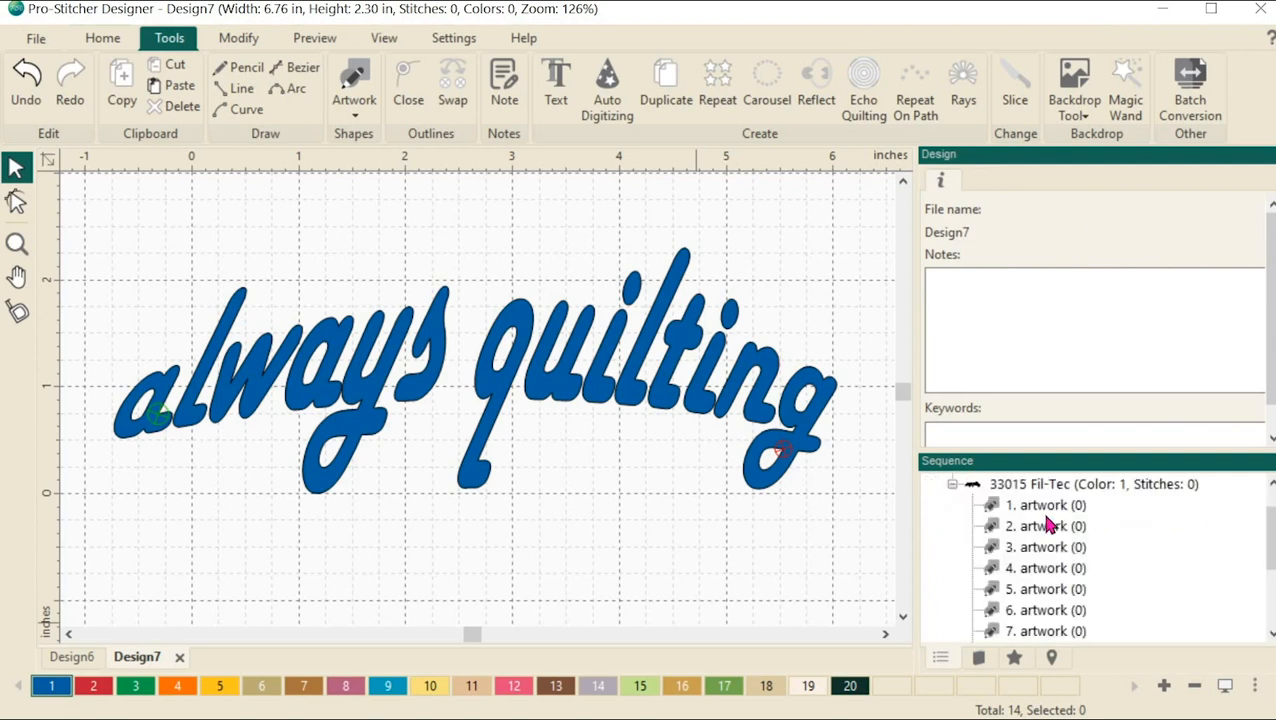
mouse_move(1050, 565)
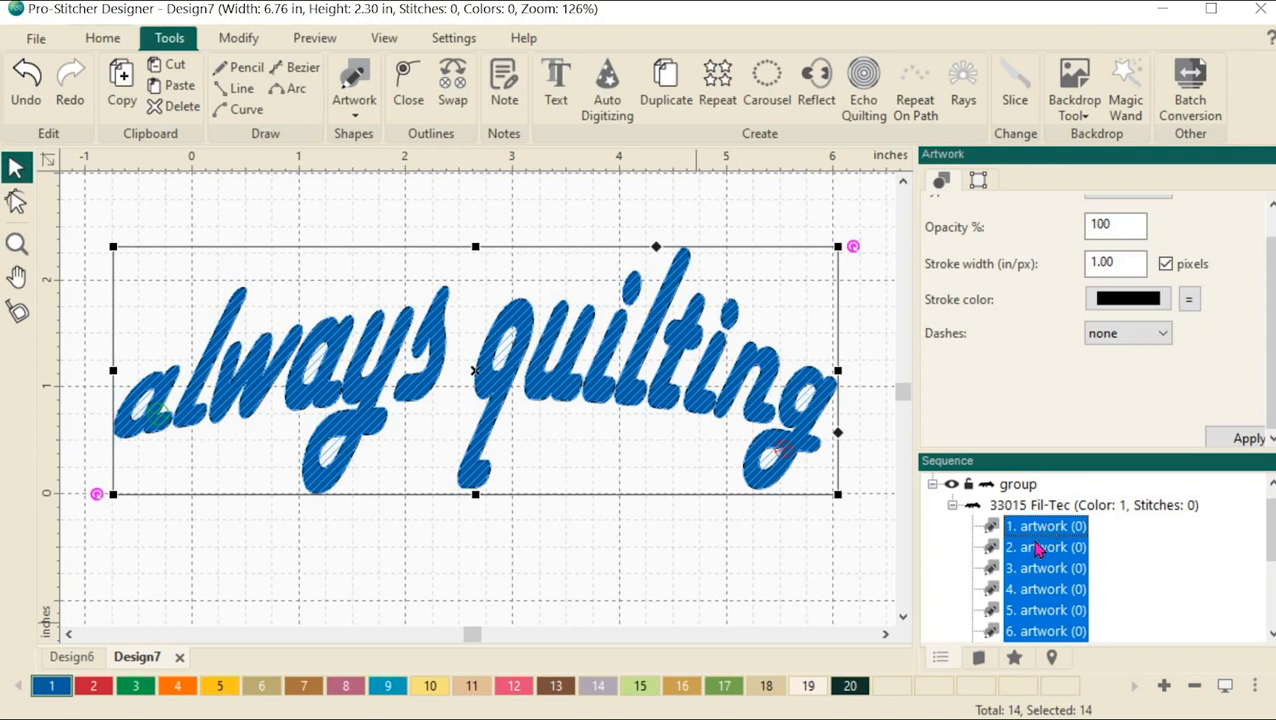
- UnGroup the letter group from the Sequence panel
right_click(1046, 547)
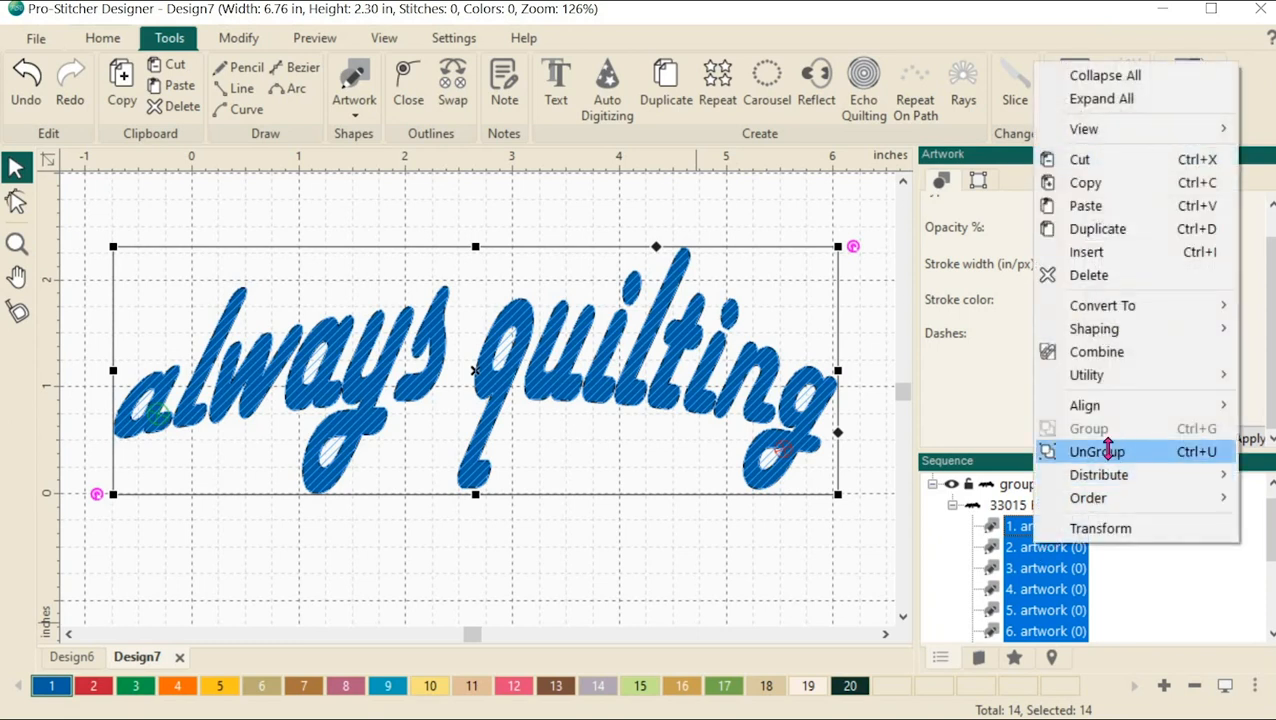
left_click(1096, 451)
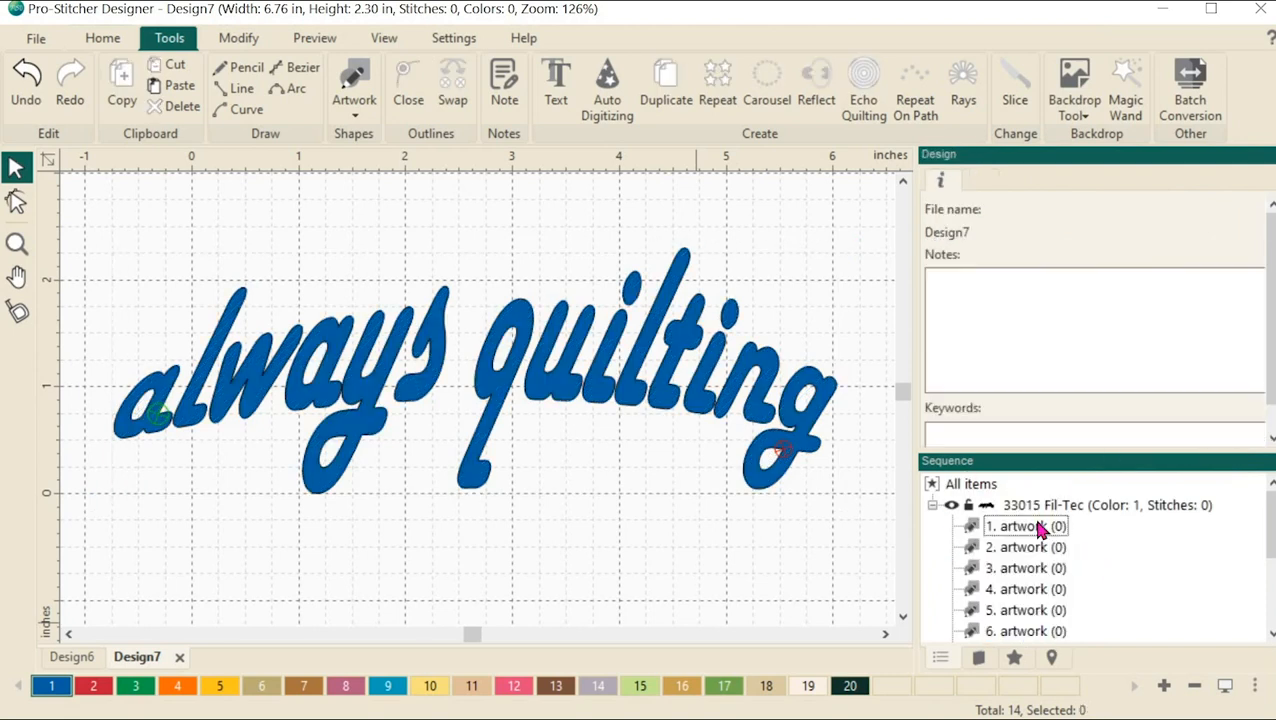
- Select the artwork entries for the letters a, l and w to identify each piece
left_click(1020, 526)
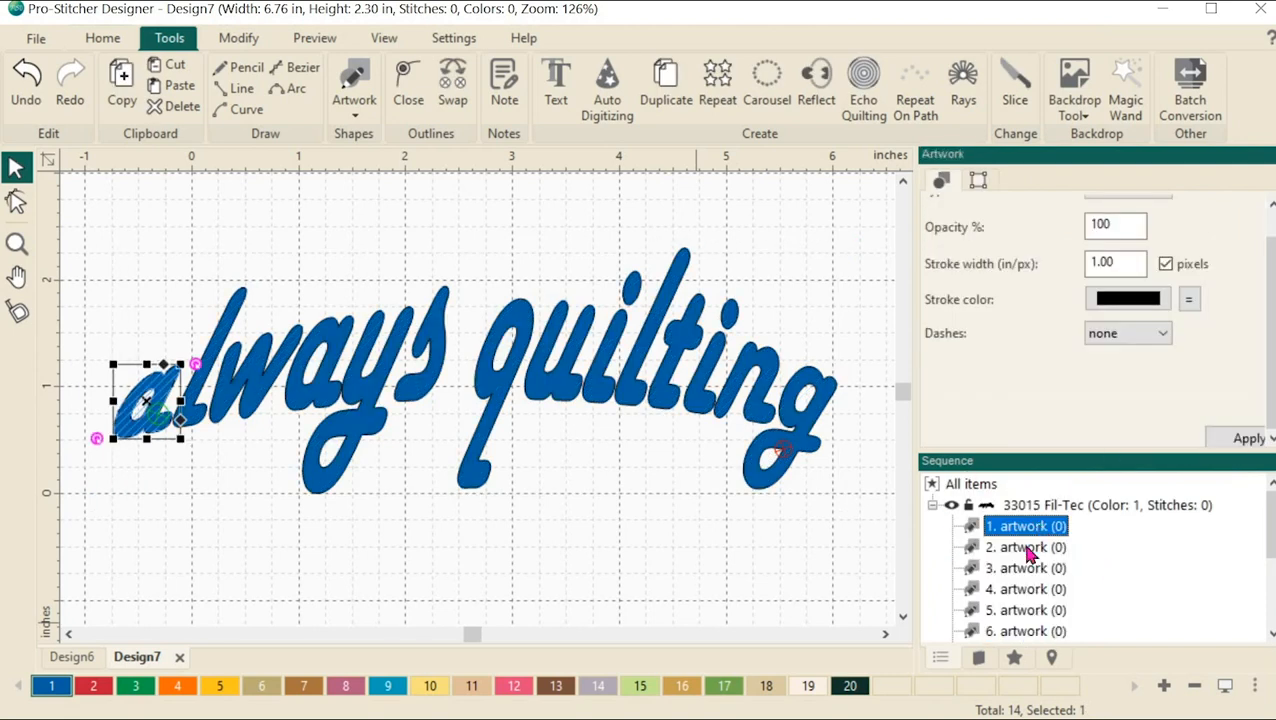
left_click(1025, 567)
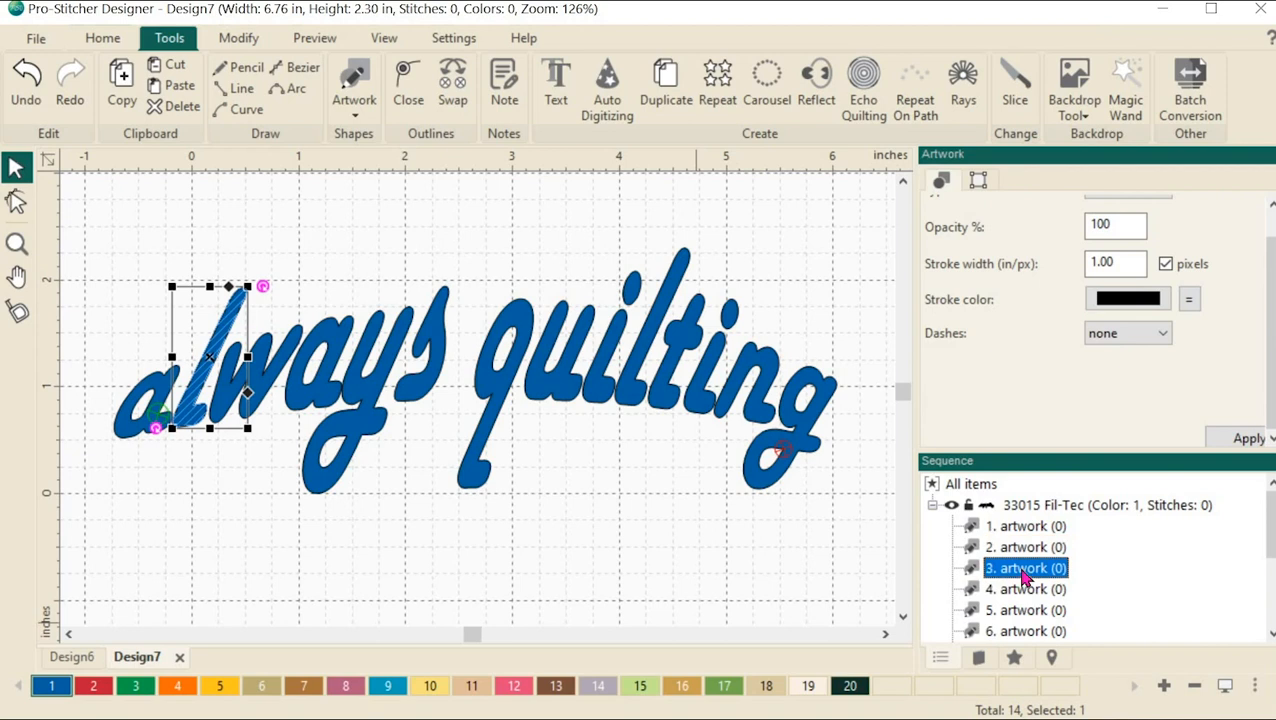
left_click(1025, 588)
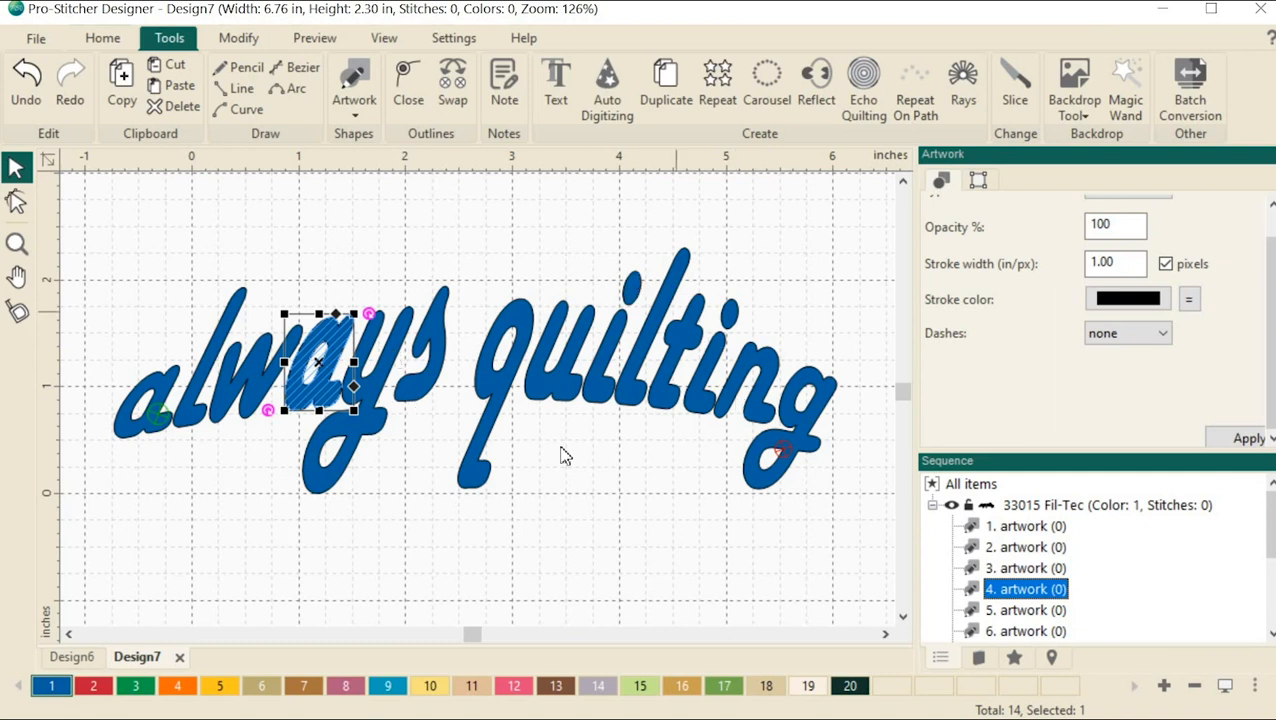
mouse_move(555, 80)
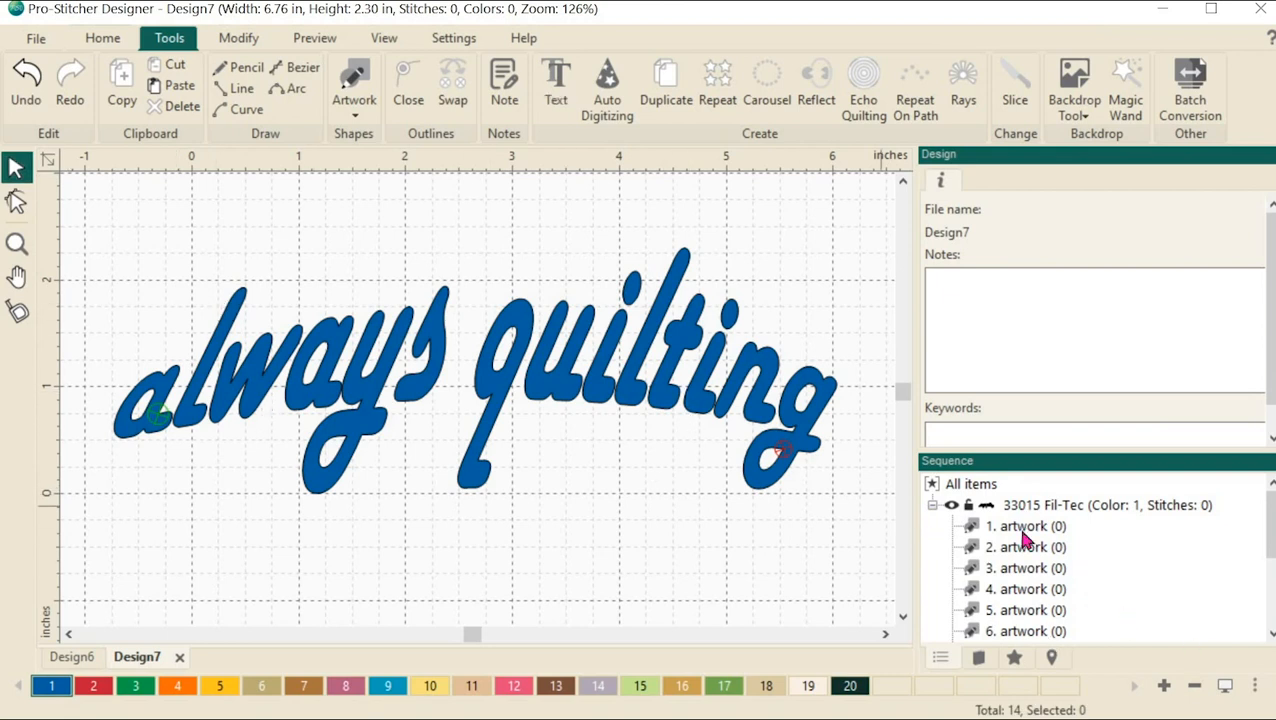
mouse_move(500, 420)
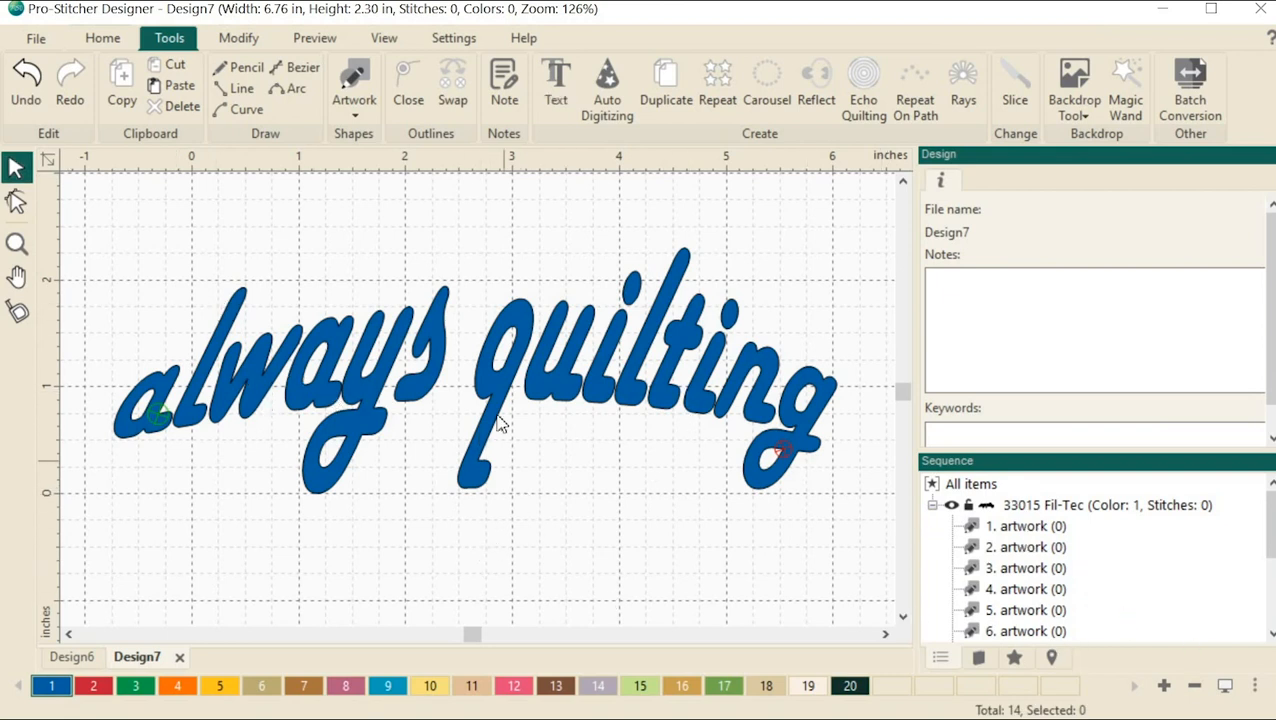
mouse_move(510, 380)
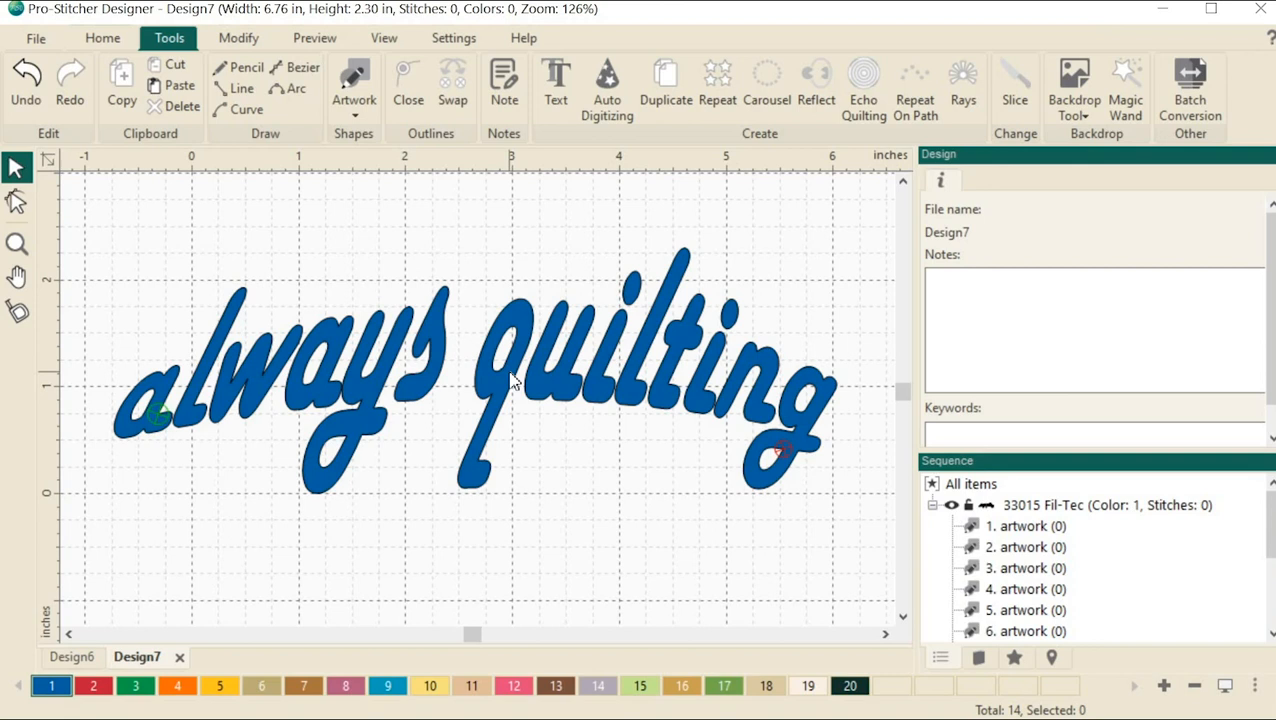
mouse_move(480, 362)
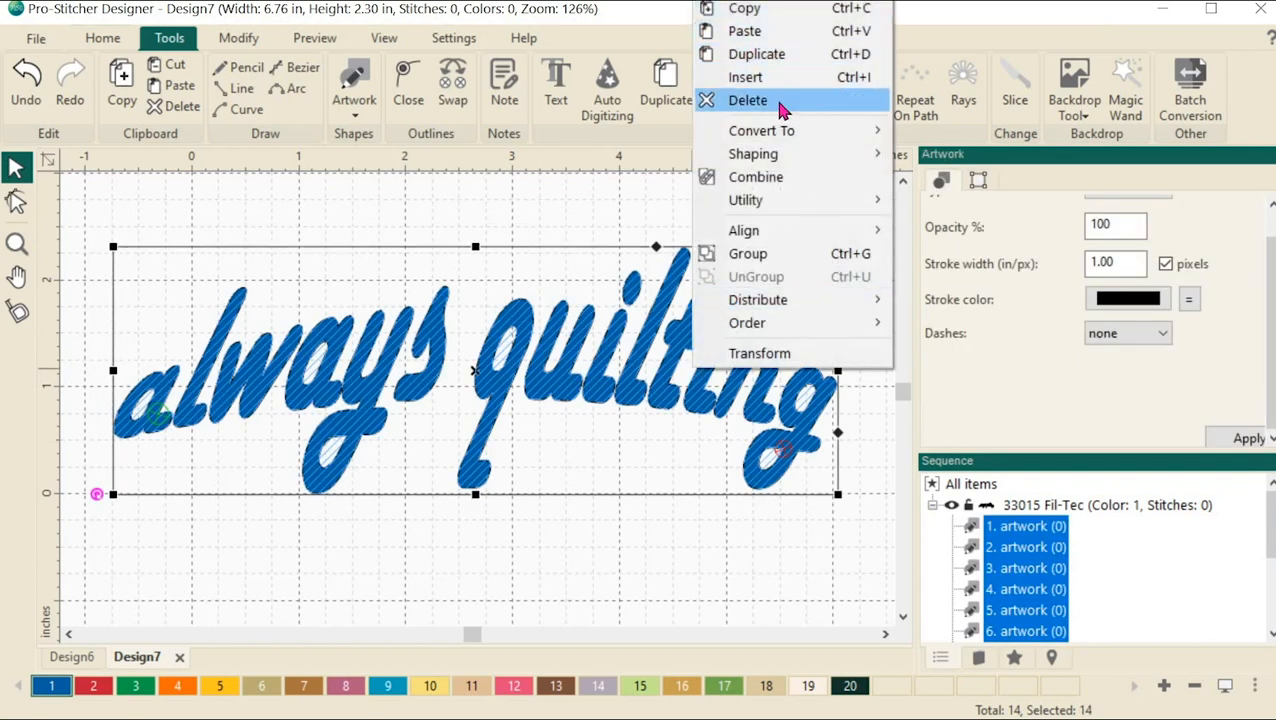
- Delete all 14 selected letter artworks, leaving Design7 empty
left_click(748, 100)
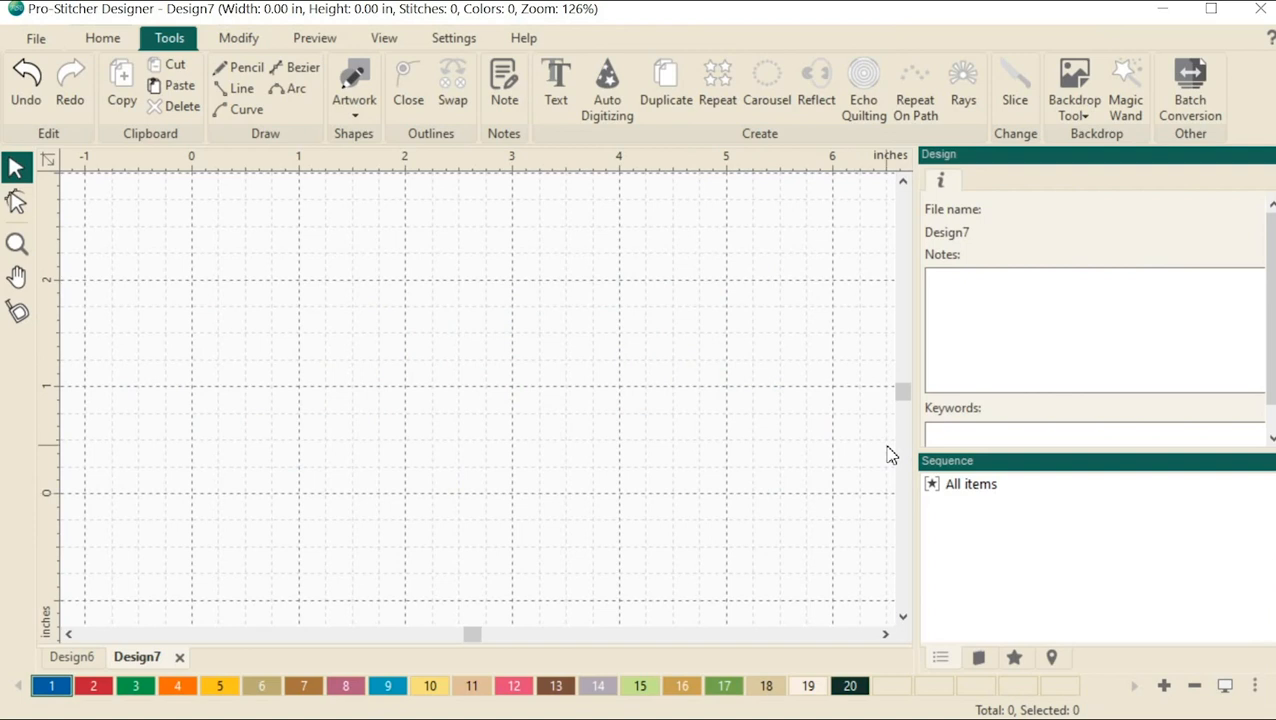